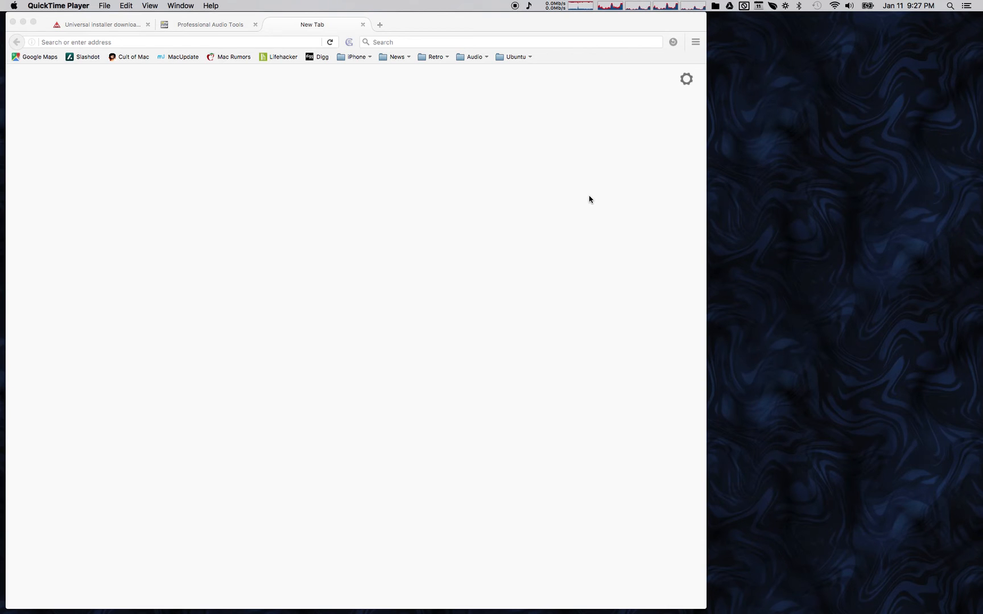
- Review the TBProAudio mvMeter product page, then the MeldaProduction universal installer download page
left_click(210, 25)
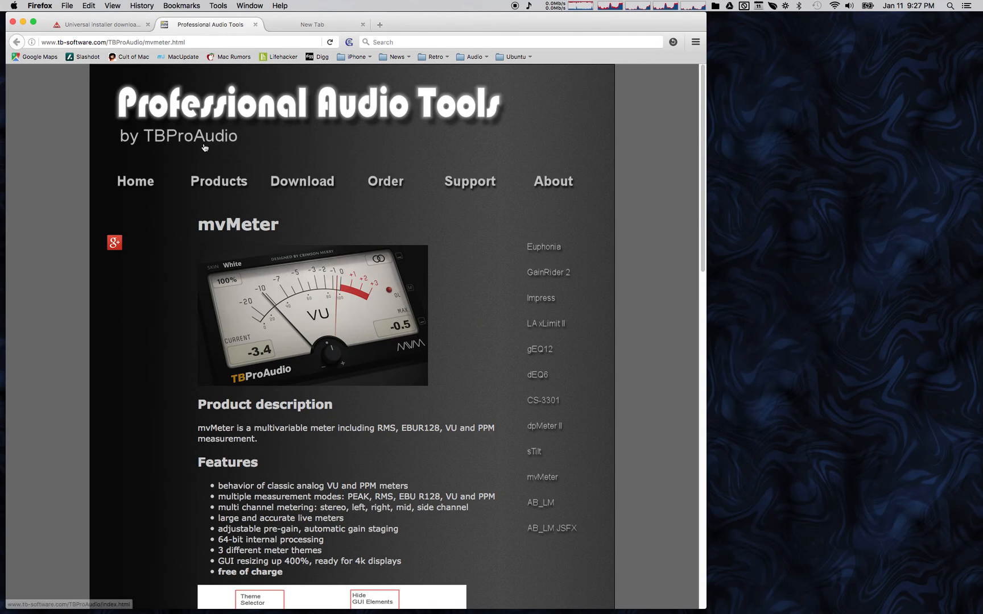
scroll("down", 3)
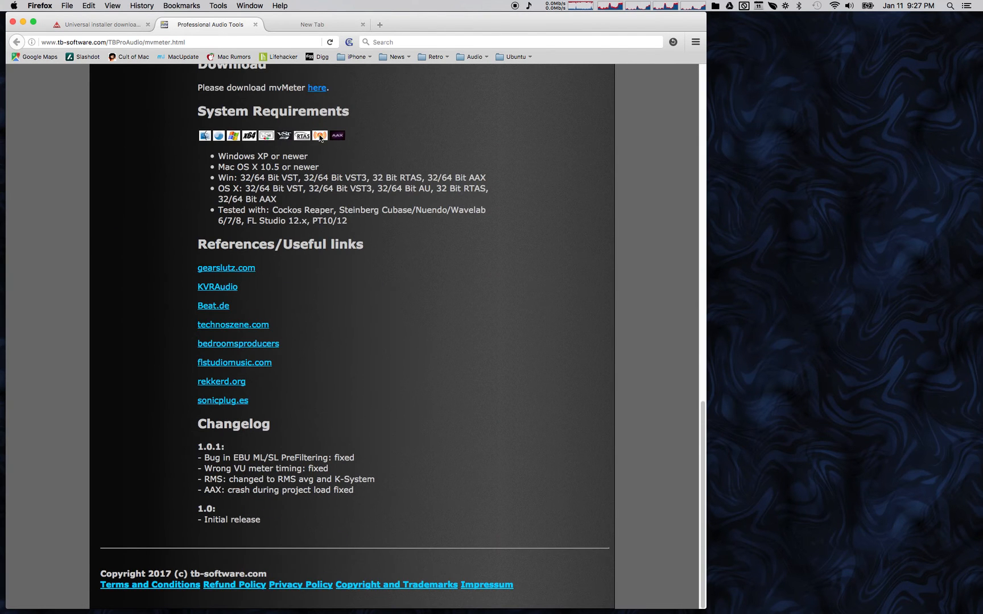
scroll("up", 3)
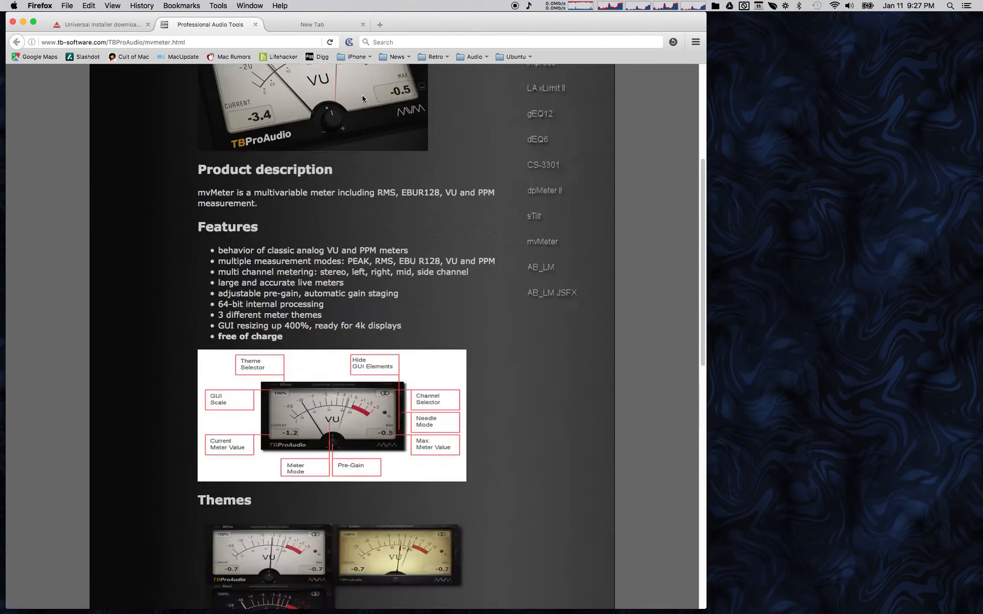
scroll("up", 3)
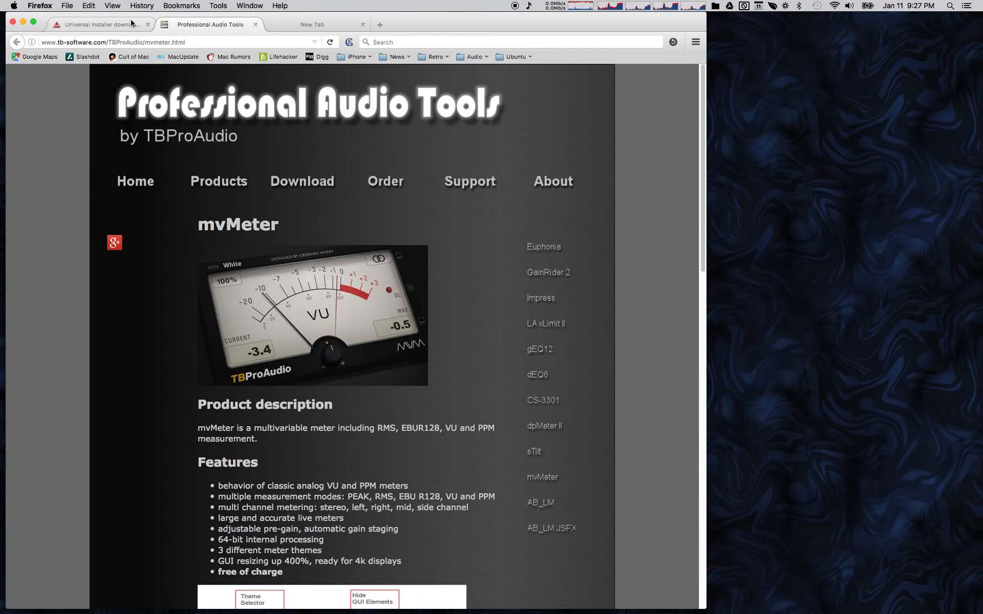
left_click(97, 24)
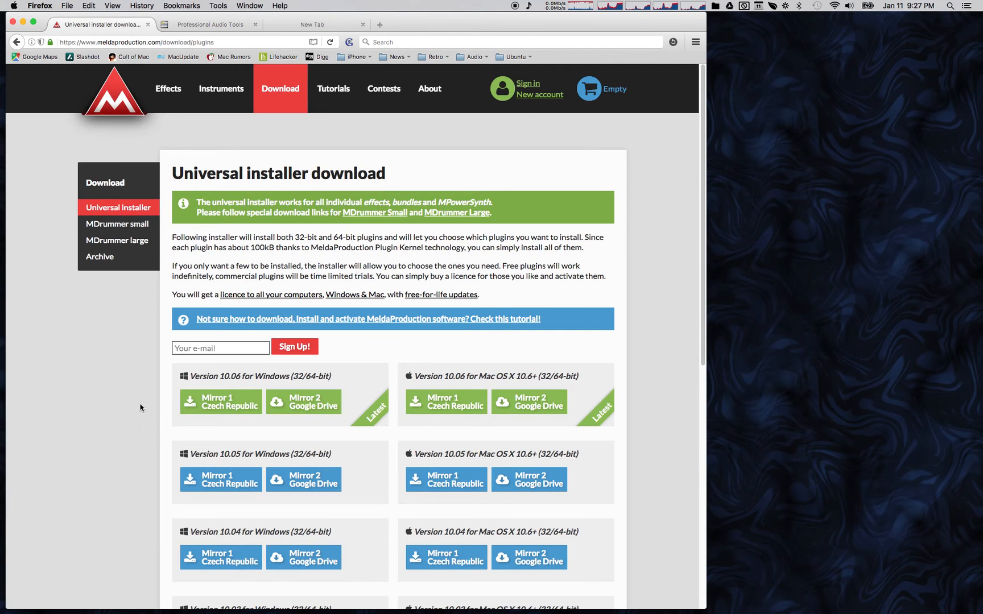
mouse_move(221, 402)
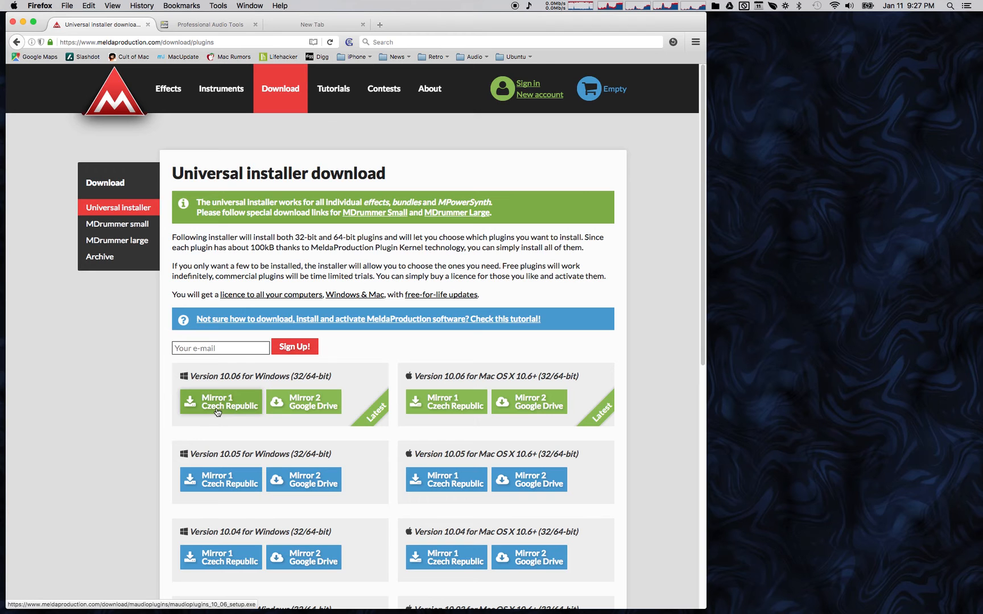
mouse_move(457, 415)
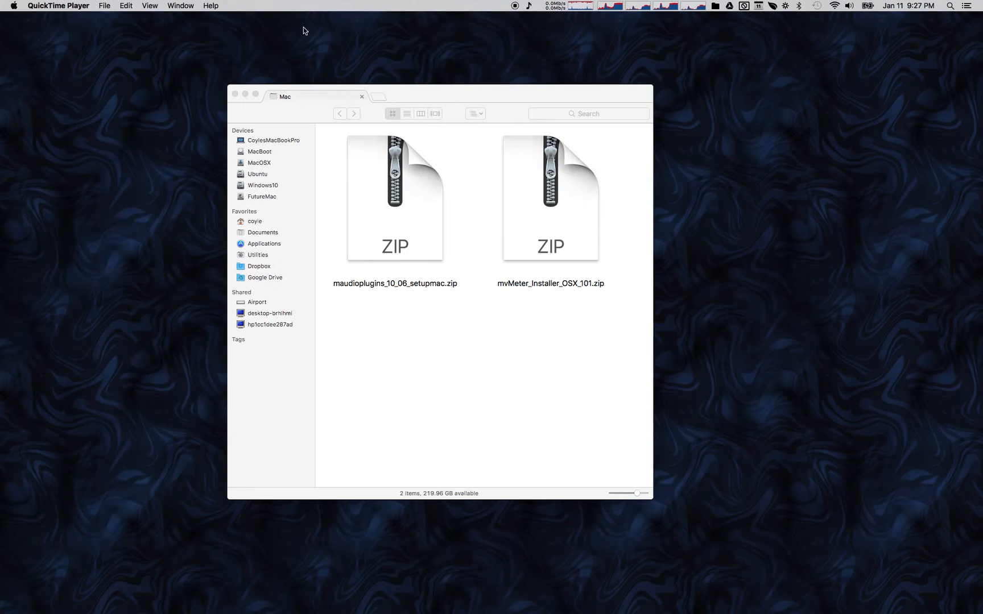
- Focus the downloads folder and expand both zip archives with Archive Utility
left_click(394, 197)
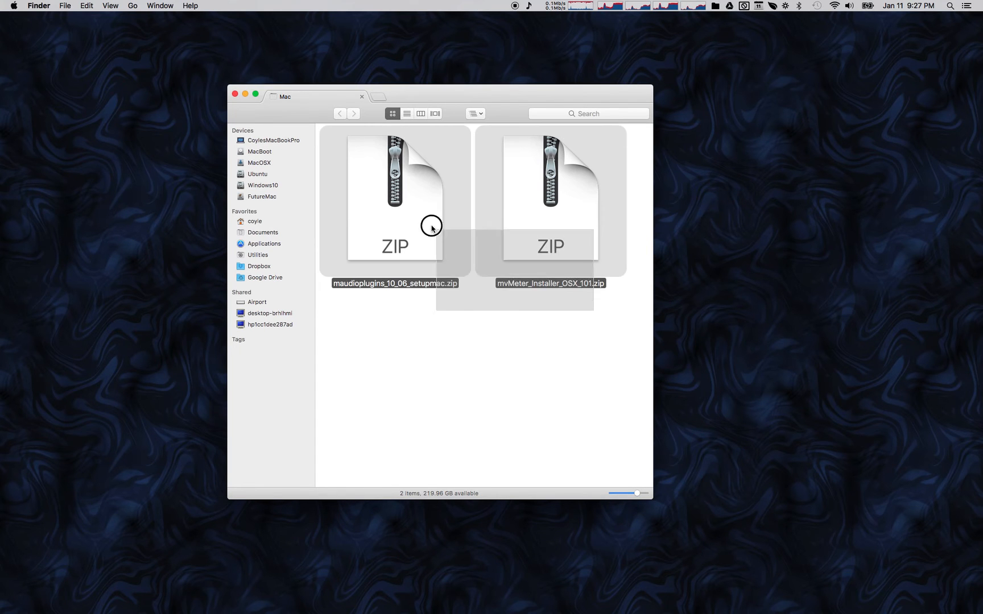
double_click(394, 197)
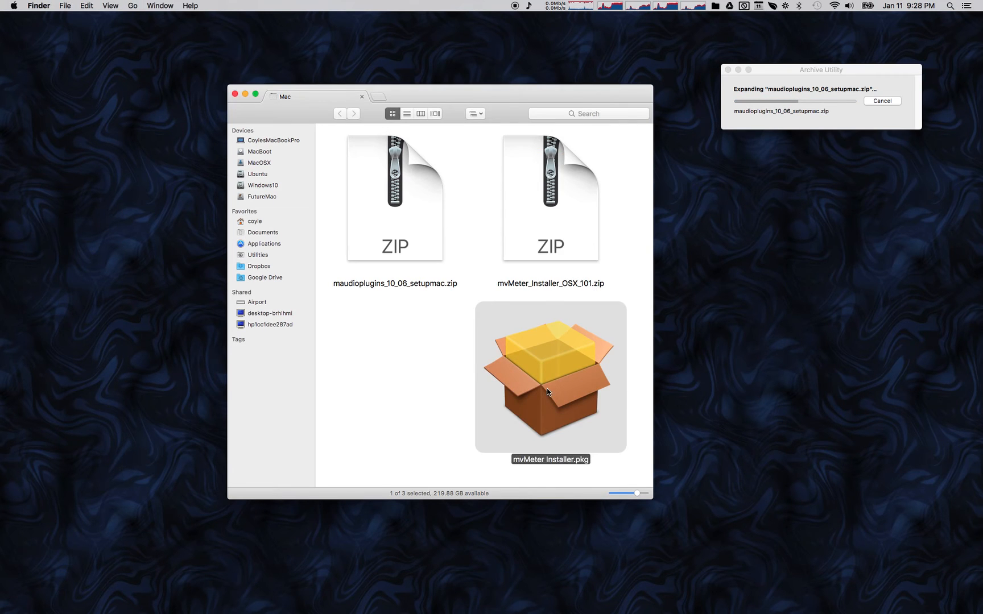
mouse_move(548, 375)
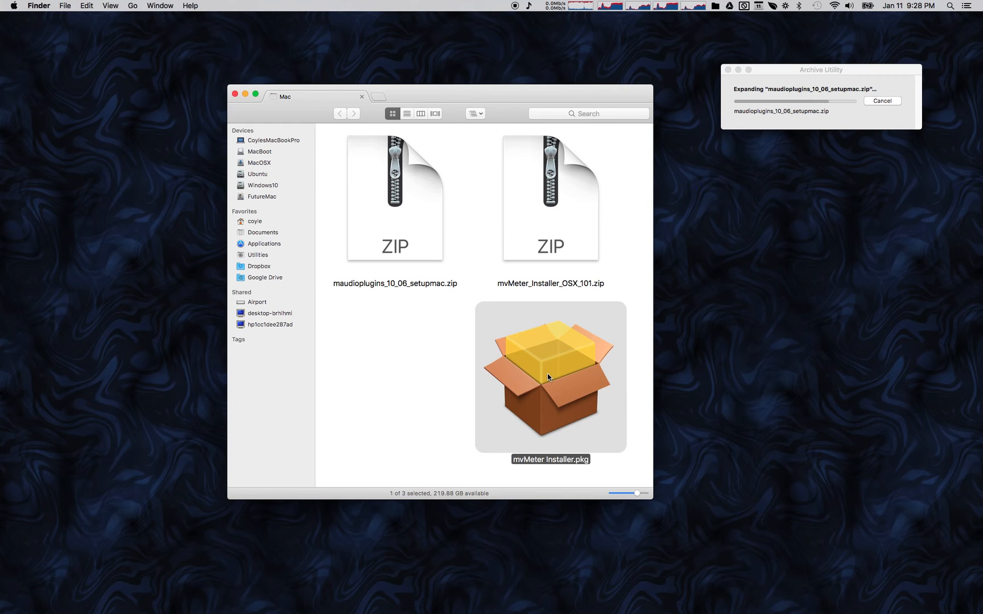
- Run mvMeter Installer.pkg, accept the licence, authorize installation on MacBoot, then close
double_click(549, 376)
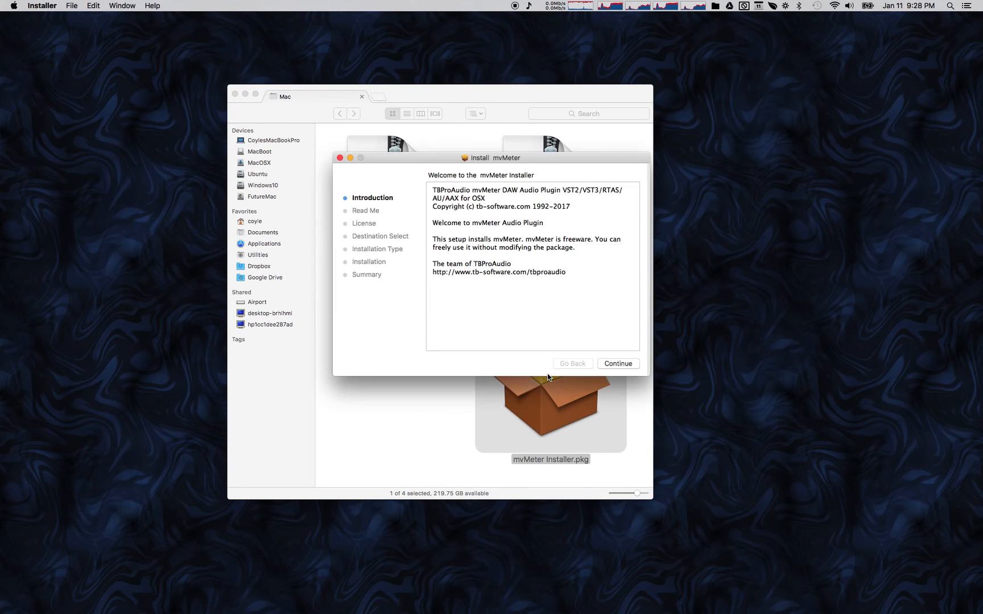
left_click(616, 364)
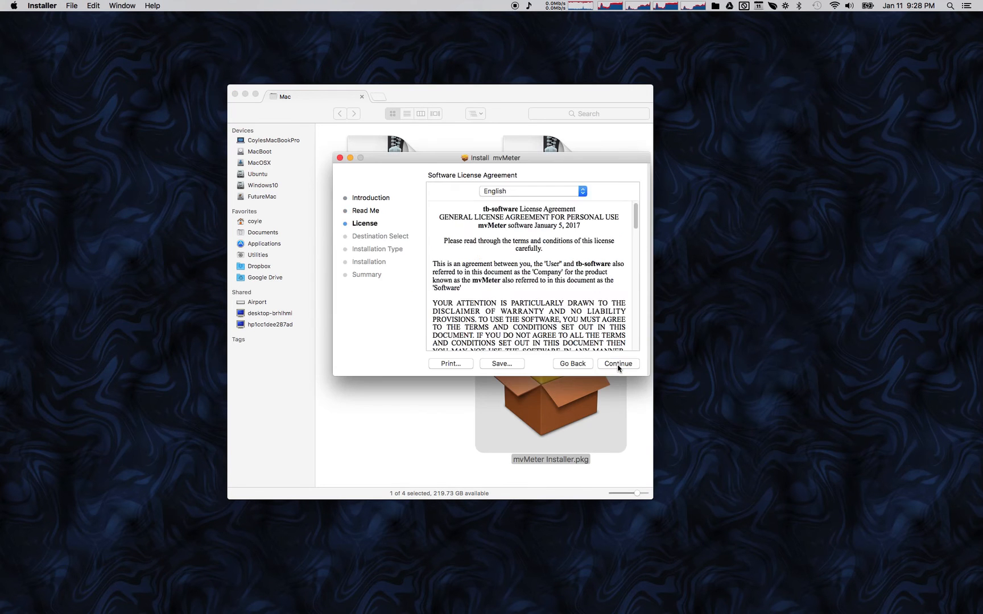
left_click(616, 363)
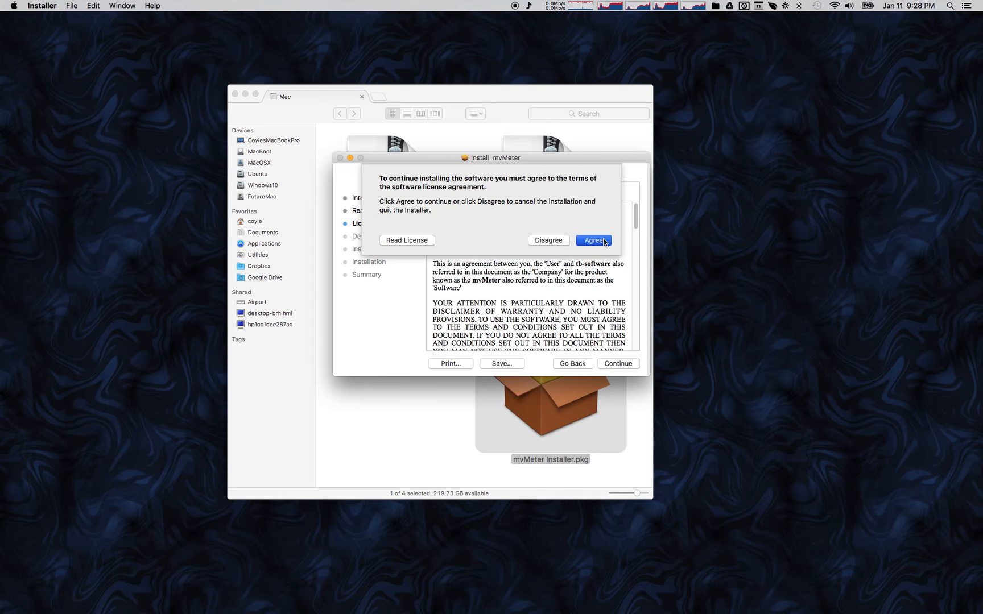
left_click(593, 240)
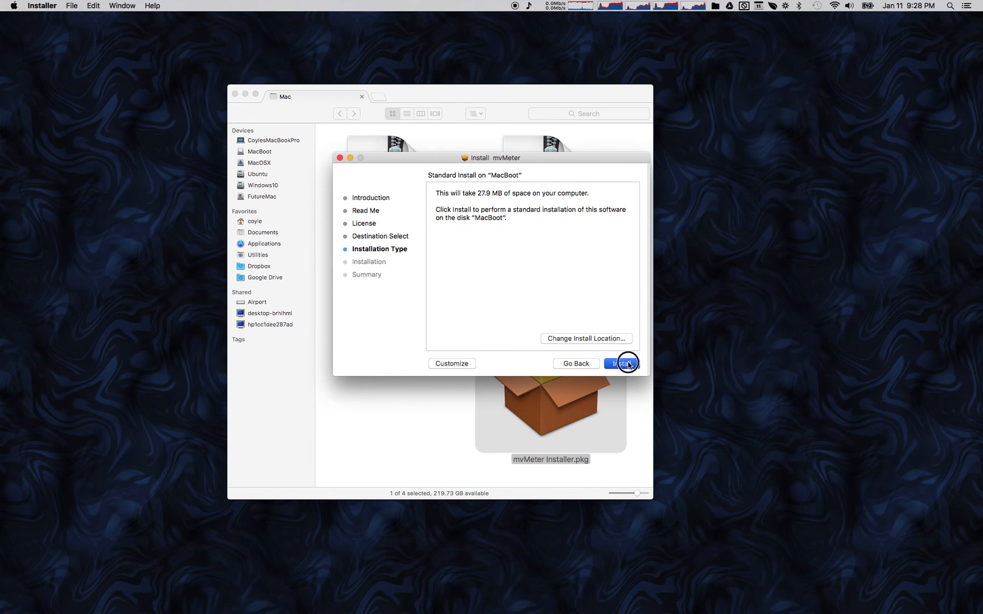
left_click(621, 363)
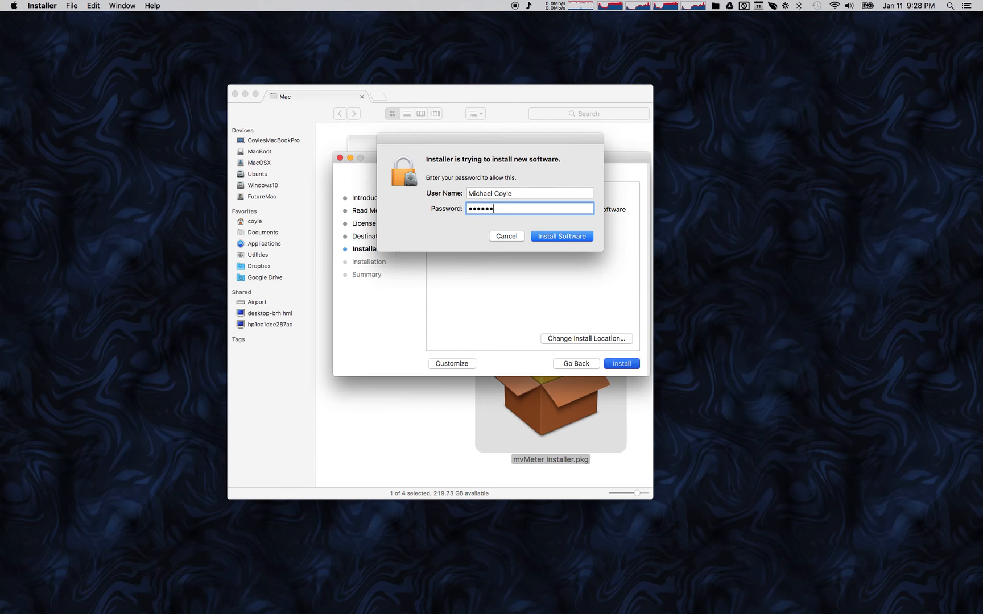
left_click(560, 236)
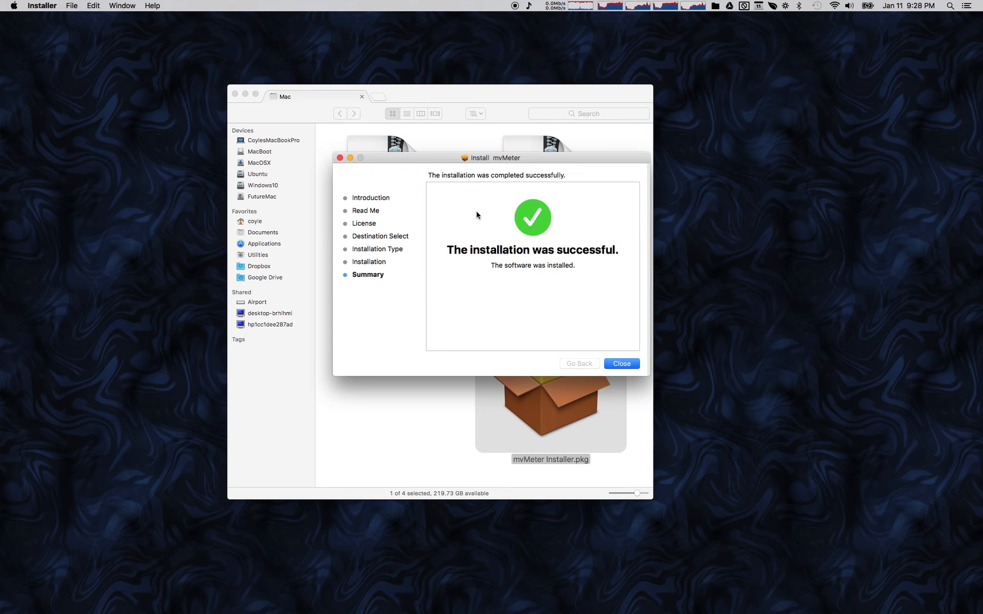
left_click(621, 363)
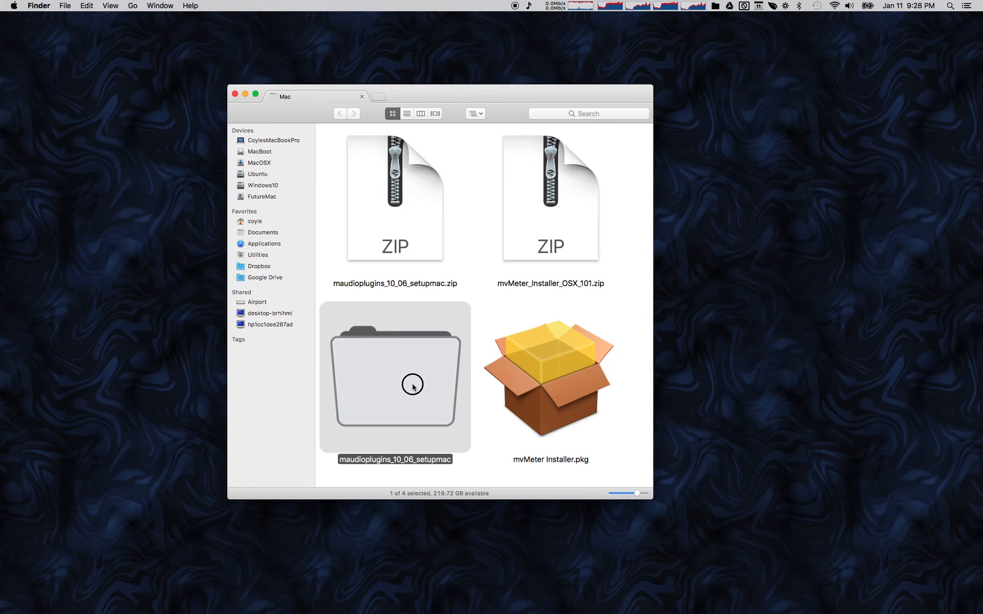
- Launch the setup app from the maudioplugins_10_06_setupmac folder and enter the admin password
double_click(394, 376)
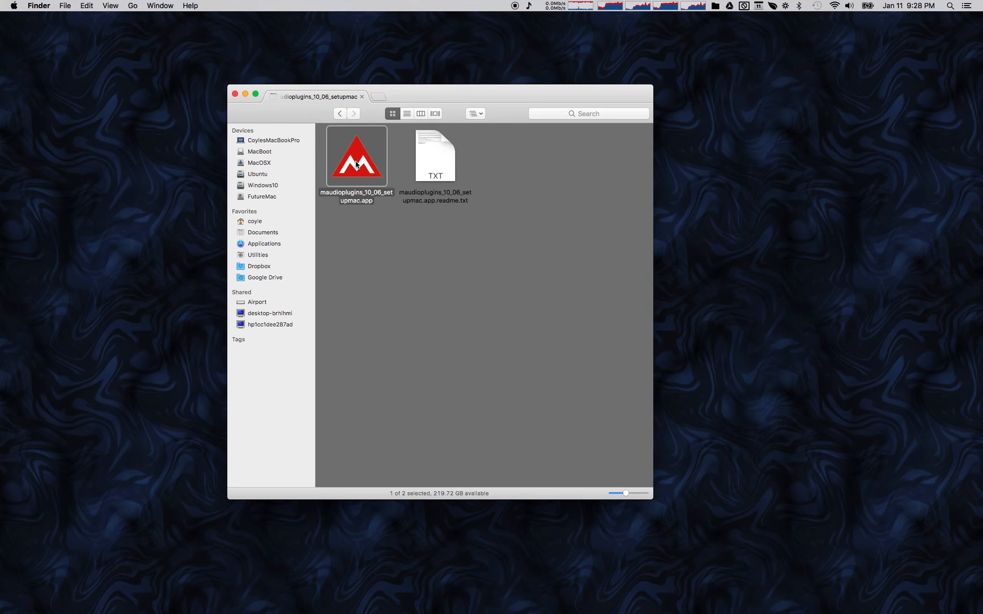
double_click(355, 155)
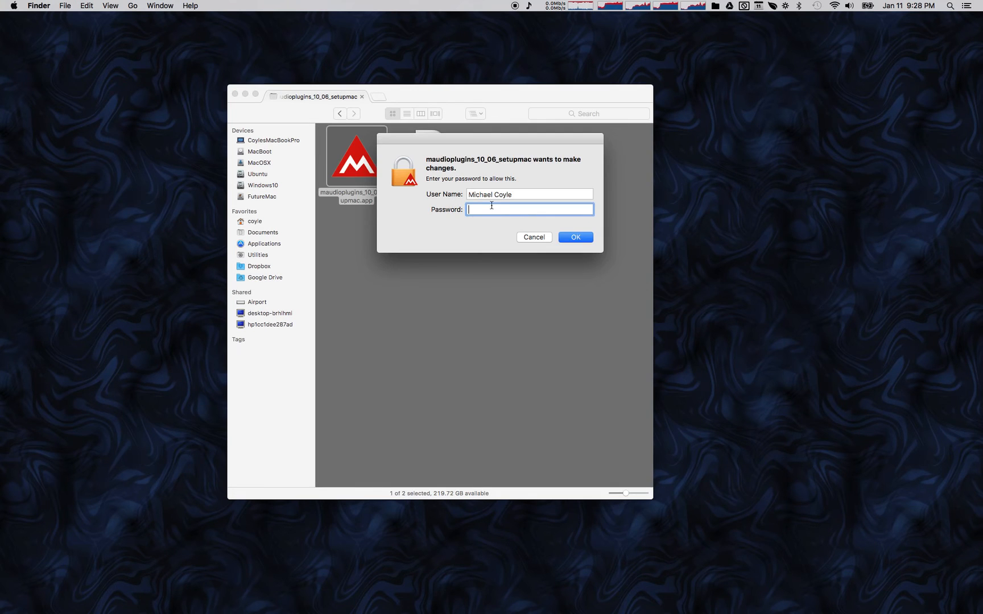
type("password")
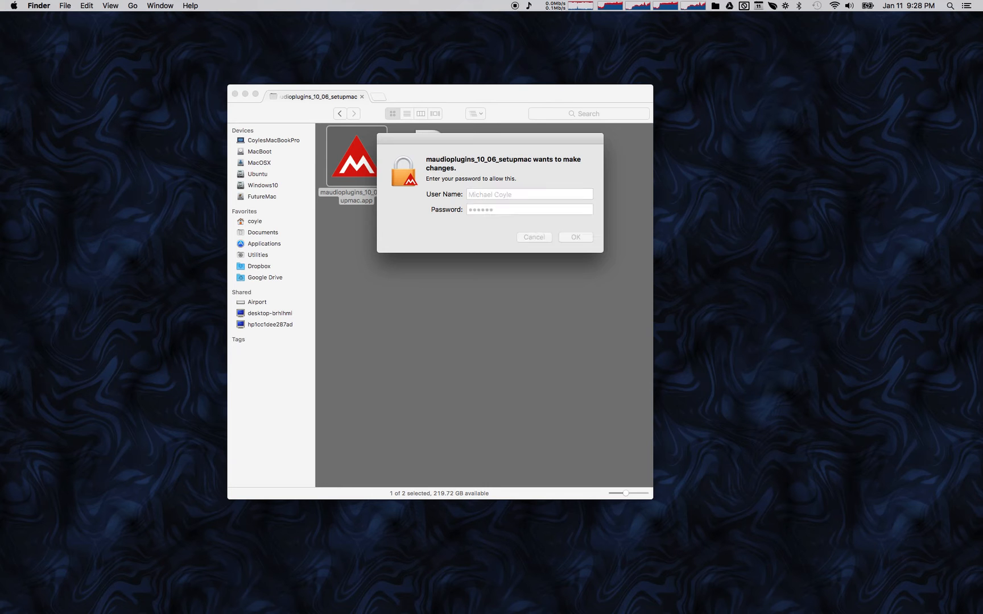
- Confirm authorization, accept the licence terms and keep all four plugin formats
left_click(573, 237)
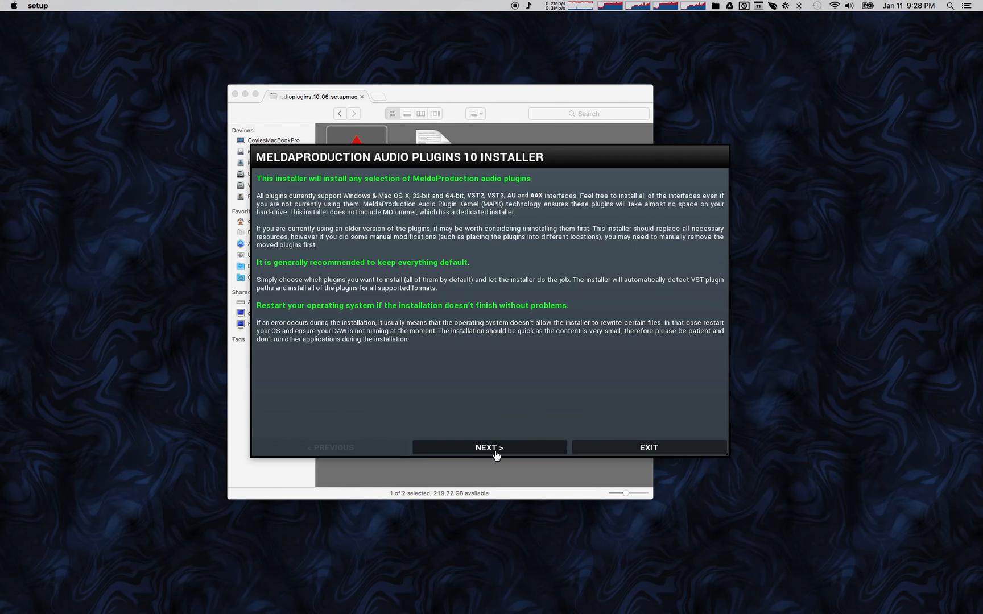
left_click(488, 447)
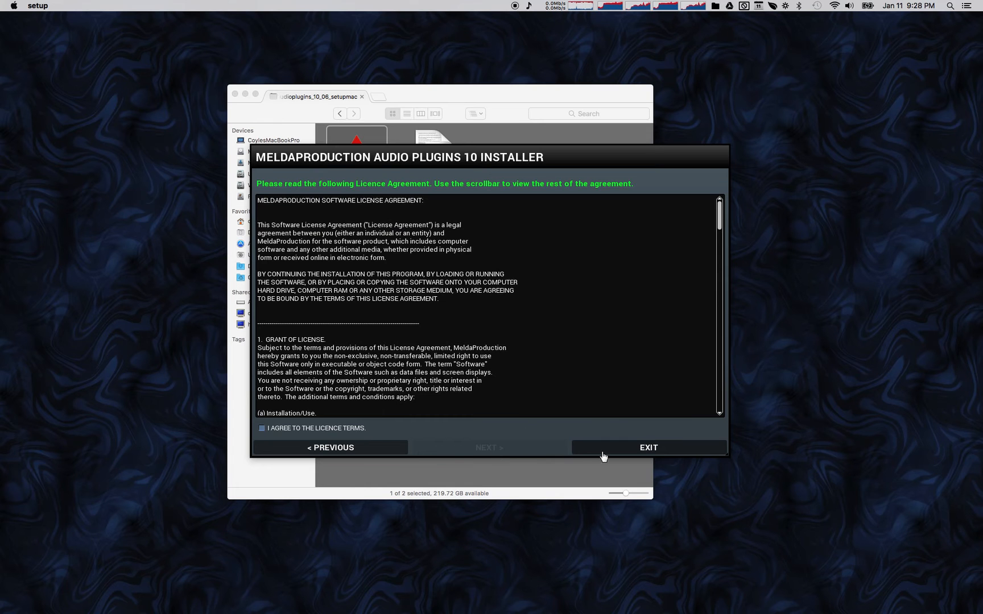
left_click(261, 428)
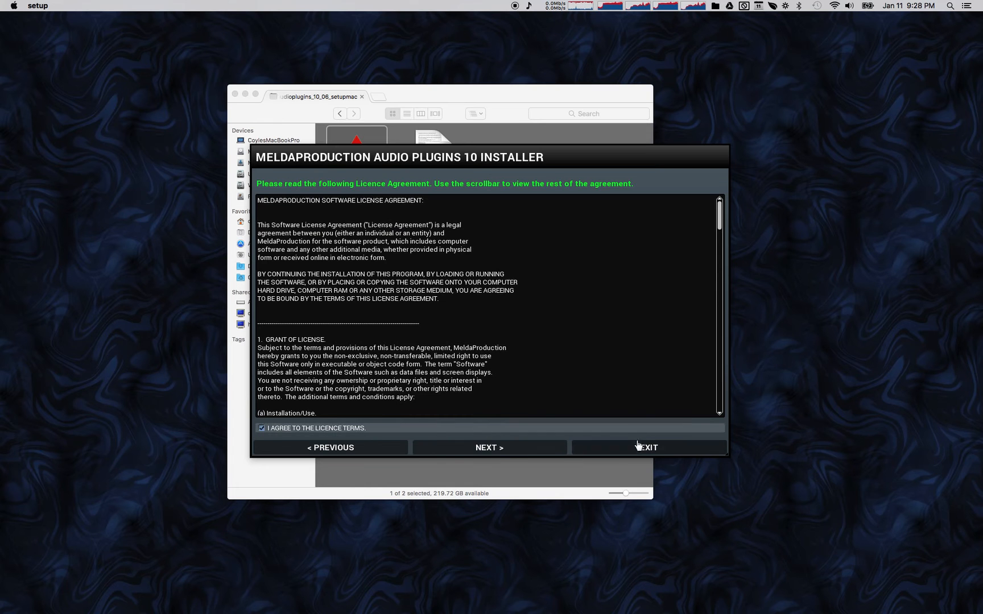
left_click(487, 447)
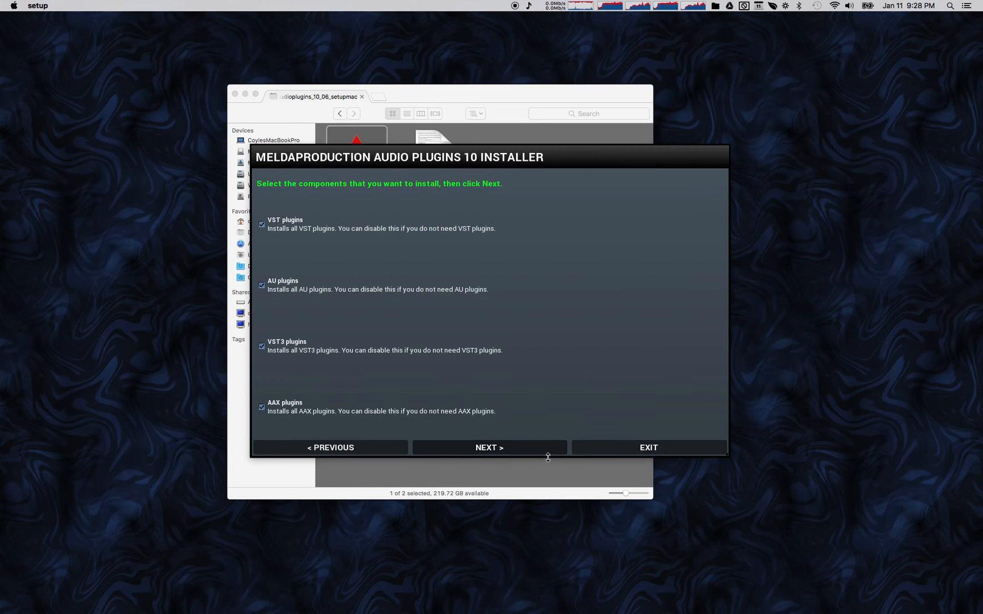
left_click(488, 447)
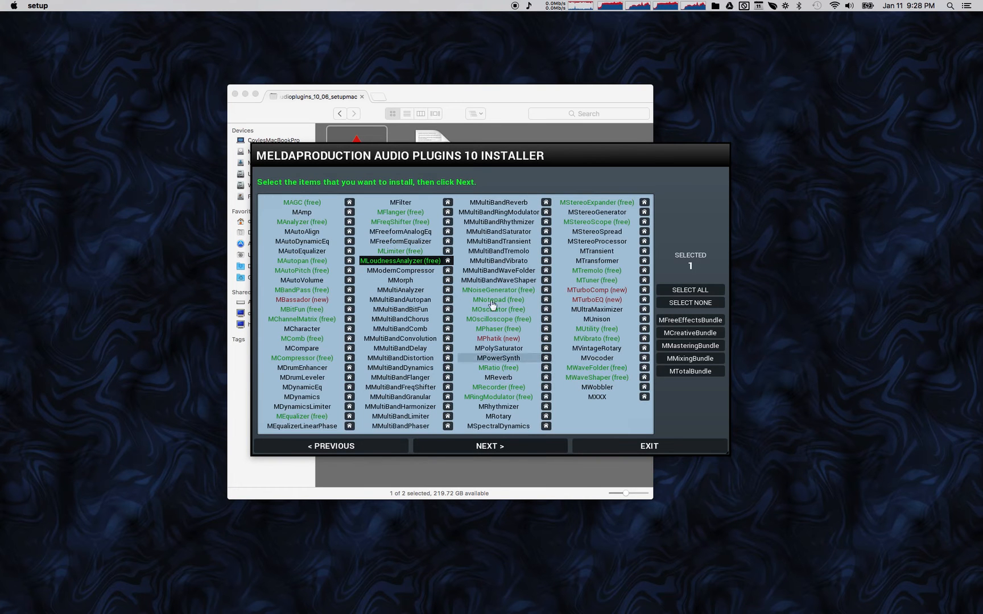
- Deselect all plugins so only MLoudnessAnalyzer (free) is chosen to install
left_click(688, 302)
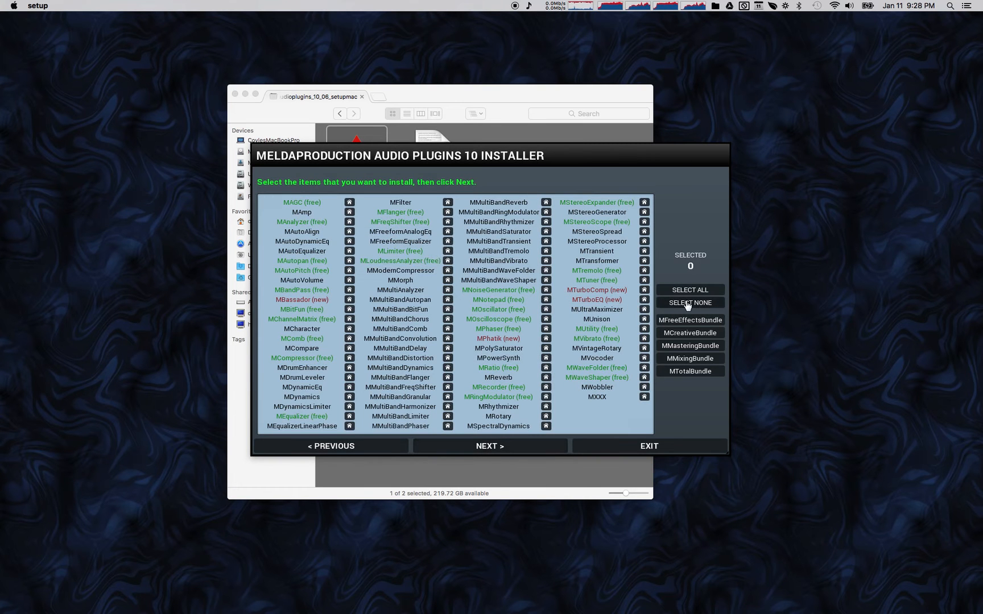
mouse_move(683, 324)
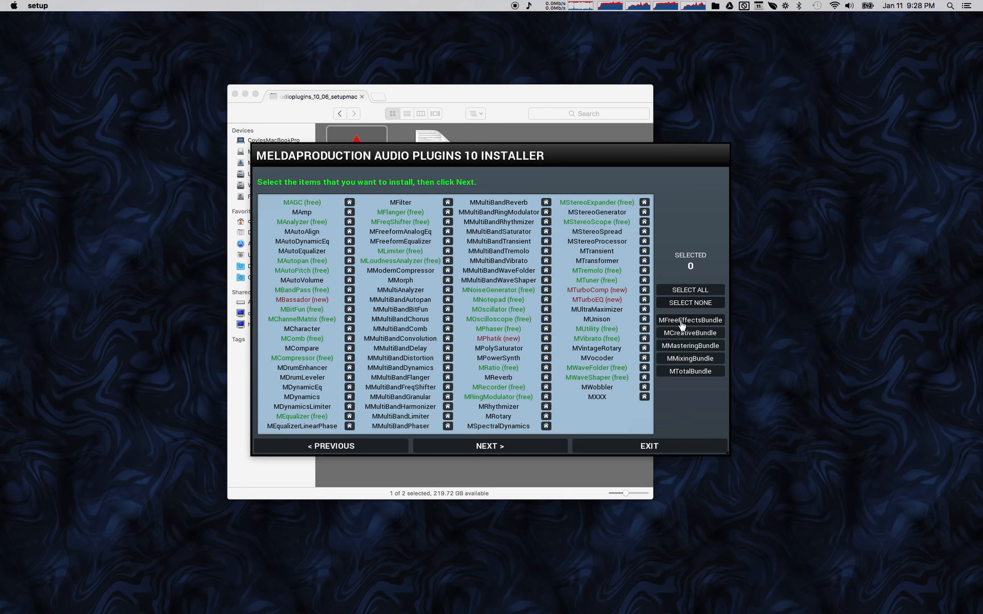
left_click(689, 320)
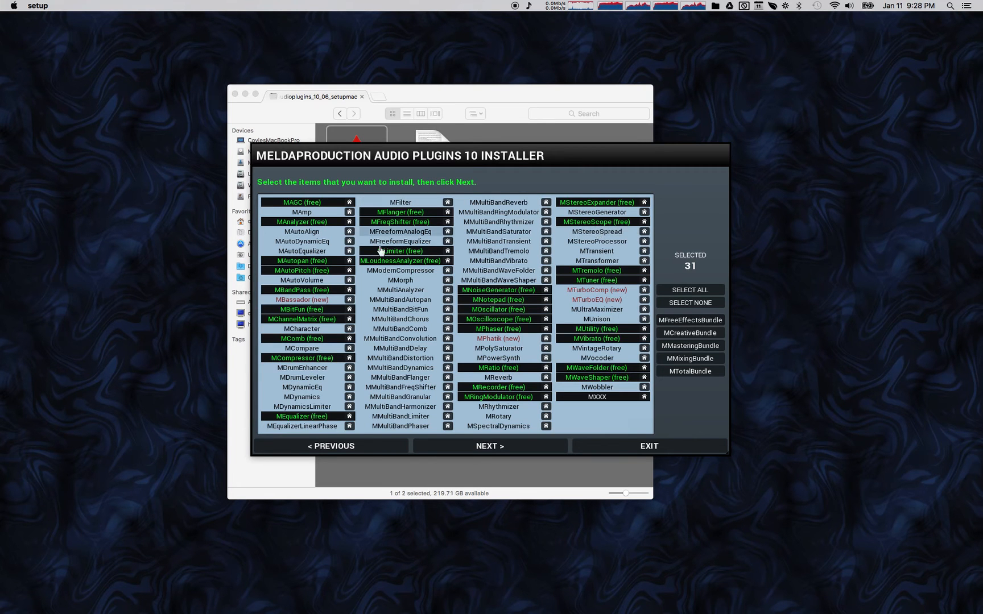
mouse_move(394, 329)
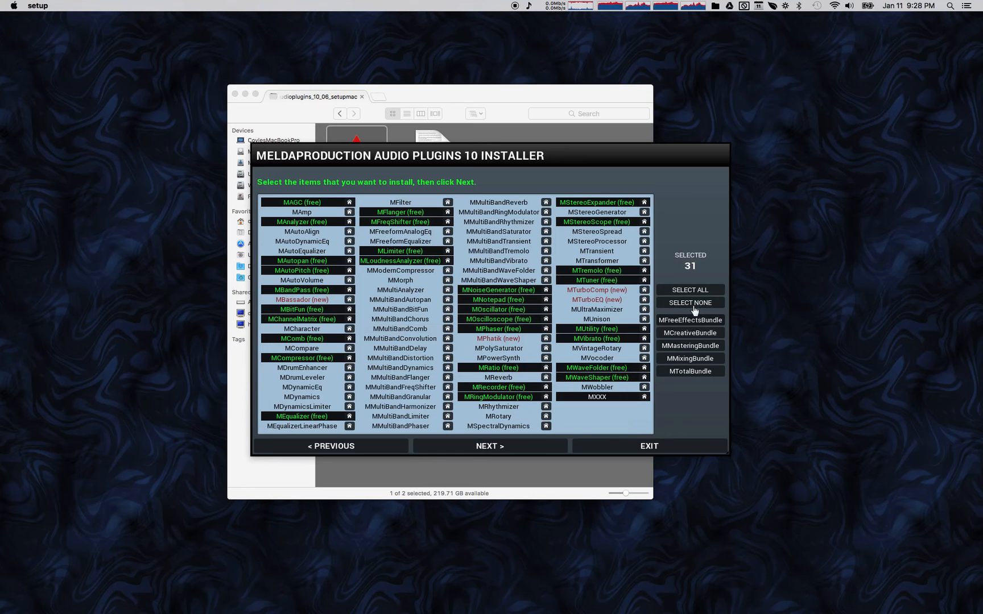
left_click(689, 303)
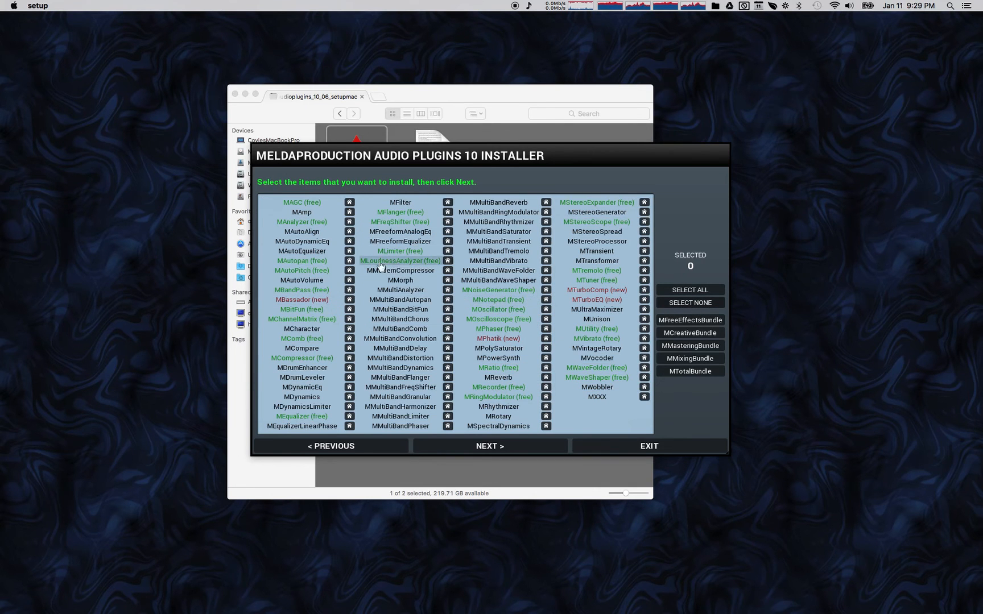
left_click(400, 259)
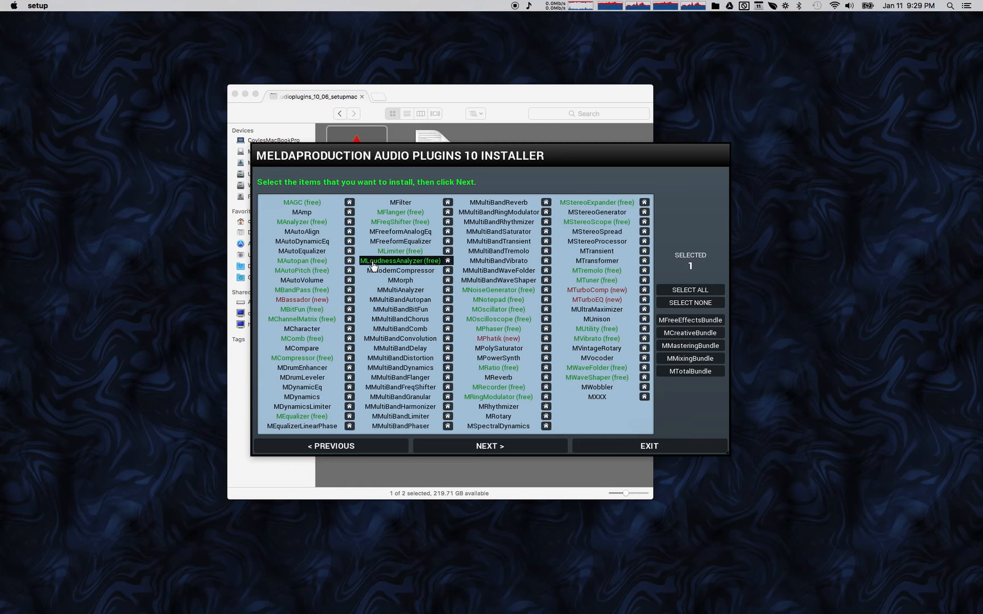
mouse_move(627, 446)
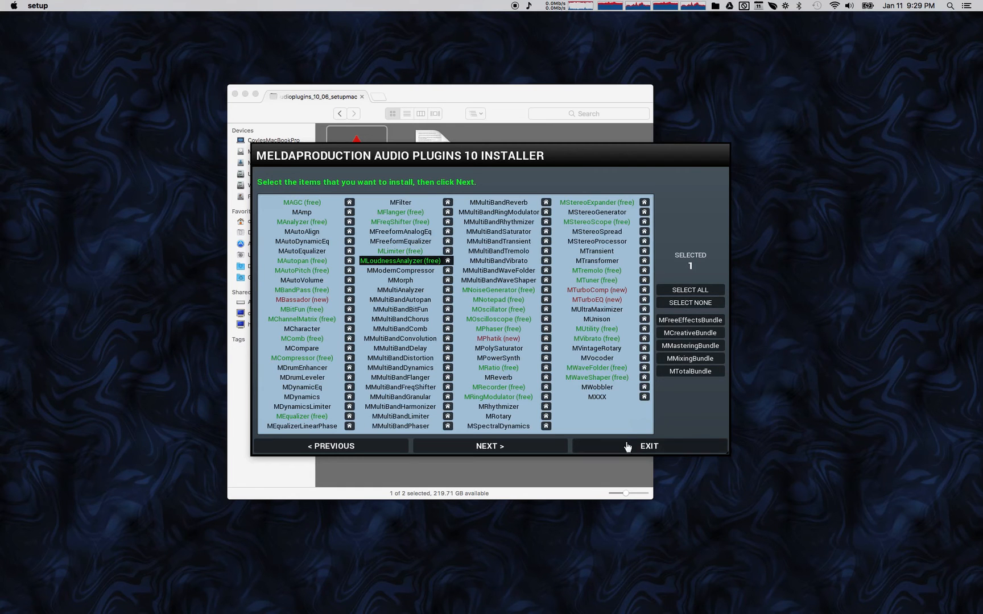
- Keep the /Applications/MeldaProduction/Audio Plugins 10 destination and start the install
left_click(489, 445)
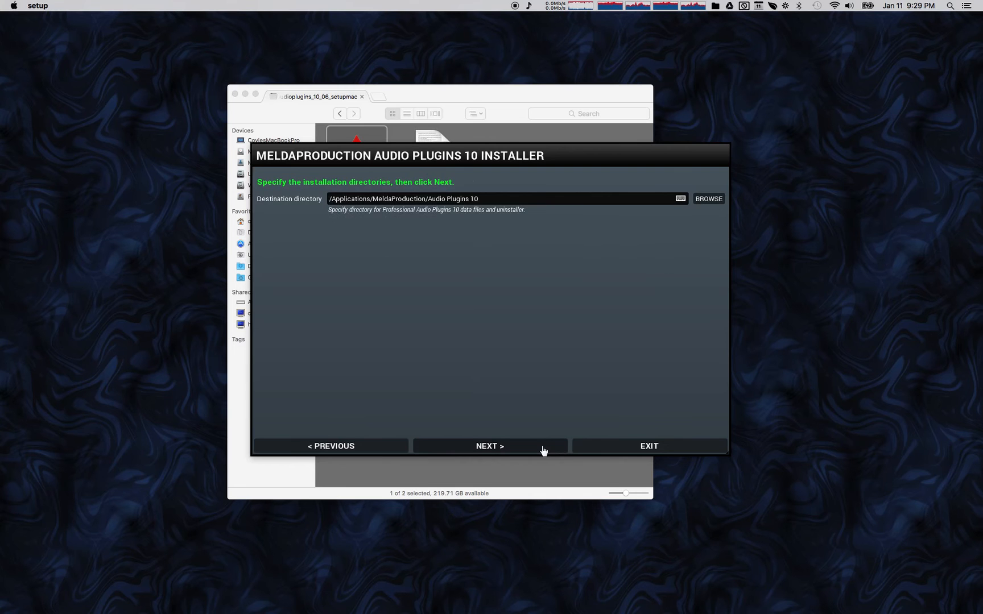
left_click(489, 446)
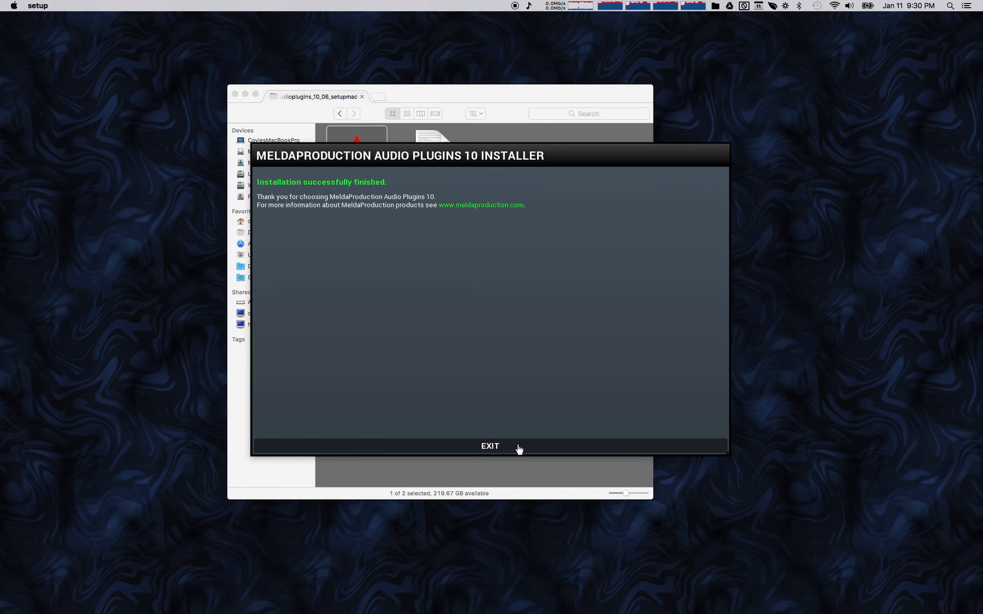
mouse_move(517, 447)
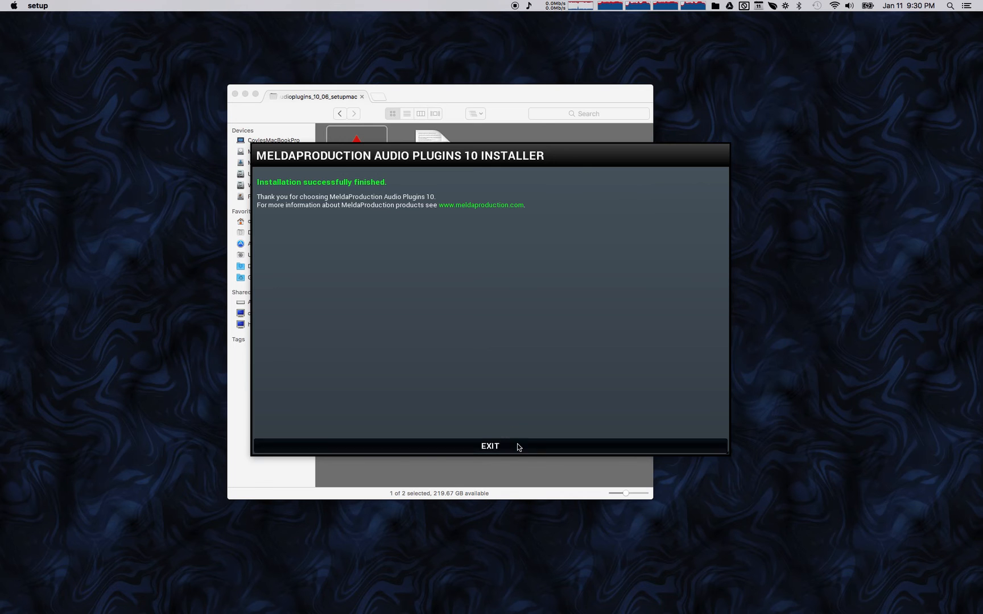
- Exit the installer after 'Installation successfully finished' appears
left_click(489, 446)
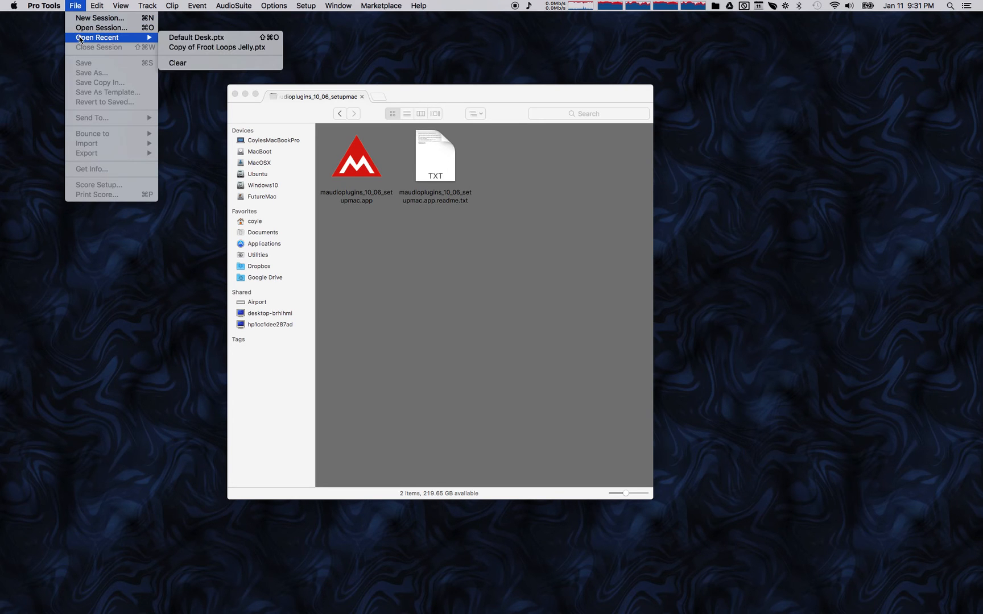
mouse_move(197, 37)
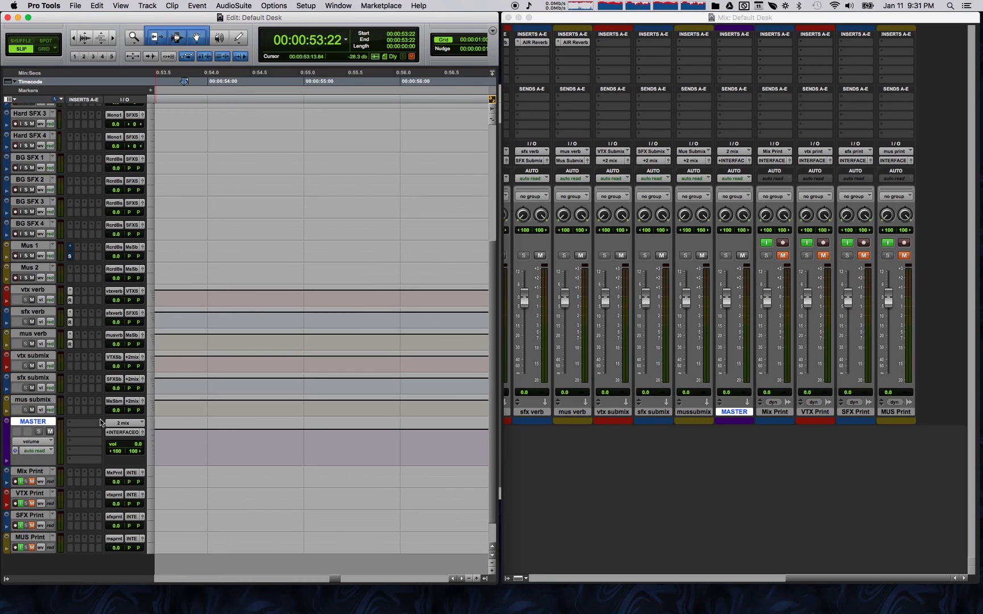
mouse_move(88, 426)
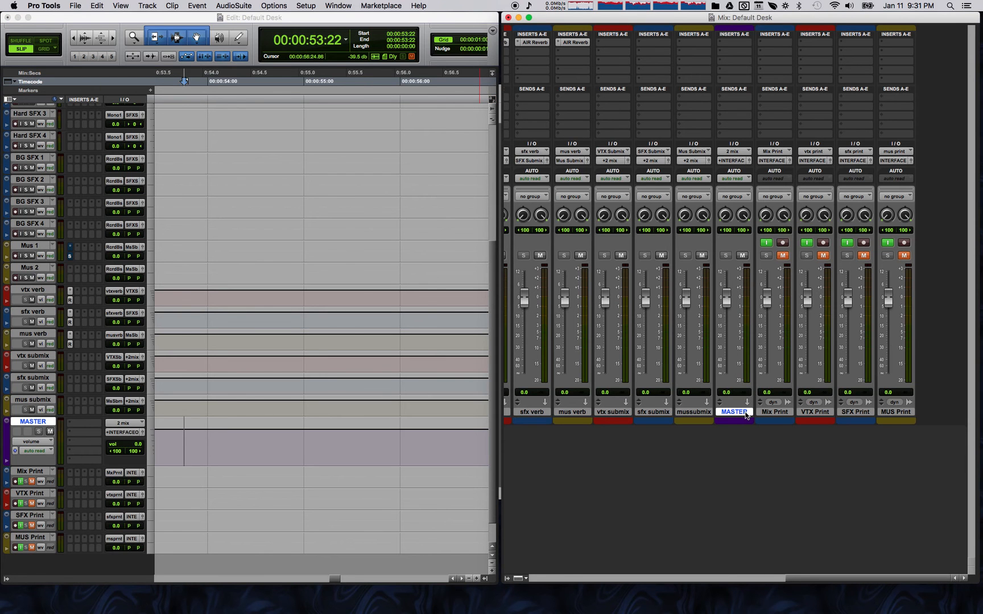
mouse_move(733, 47)
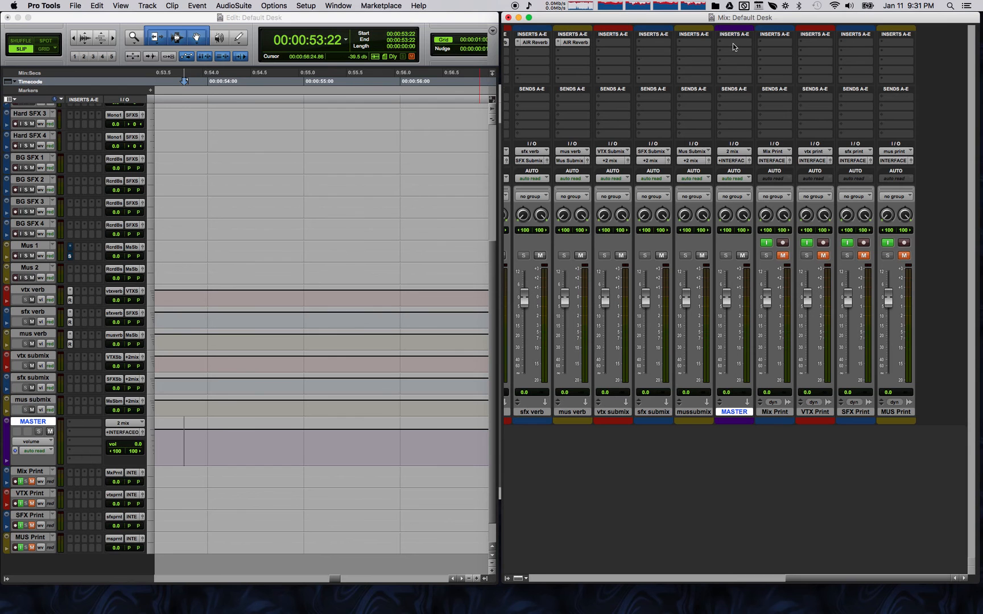
- Choose Maxim from the plug-in menu in the MASTER channel's first insert slot
left_click(732, 33)
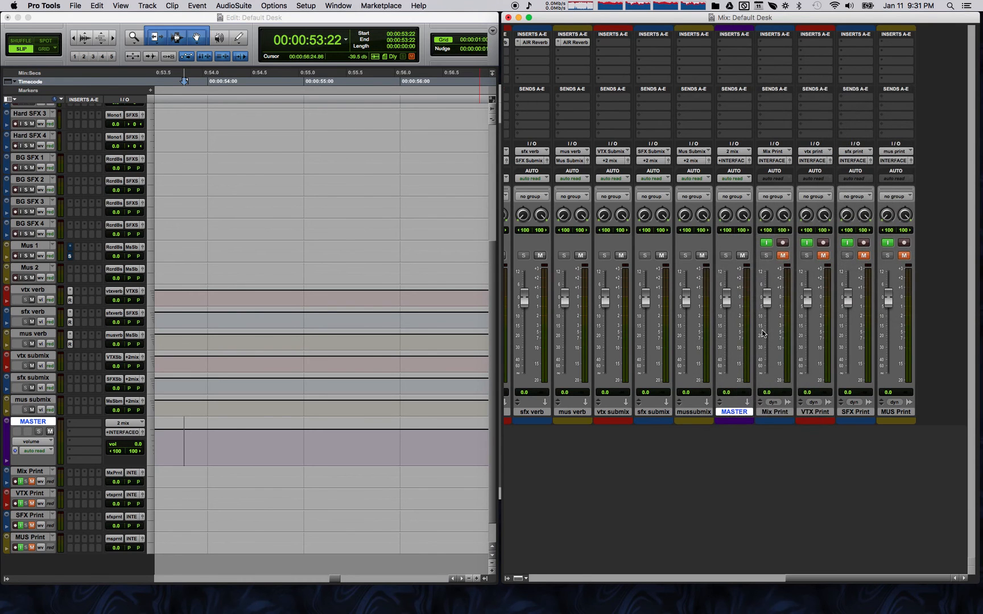
left_click(733, 34)
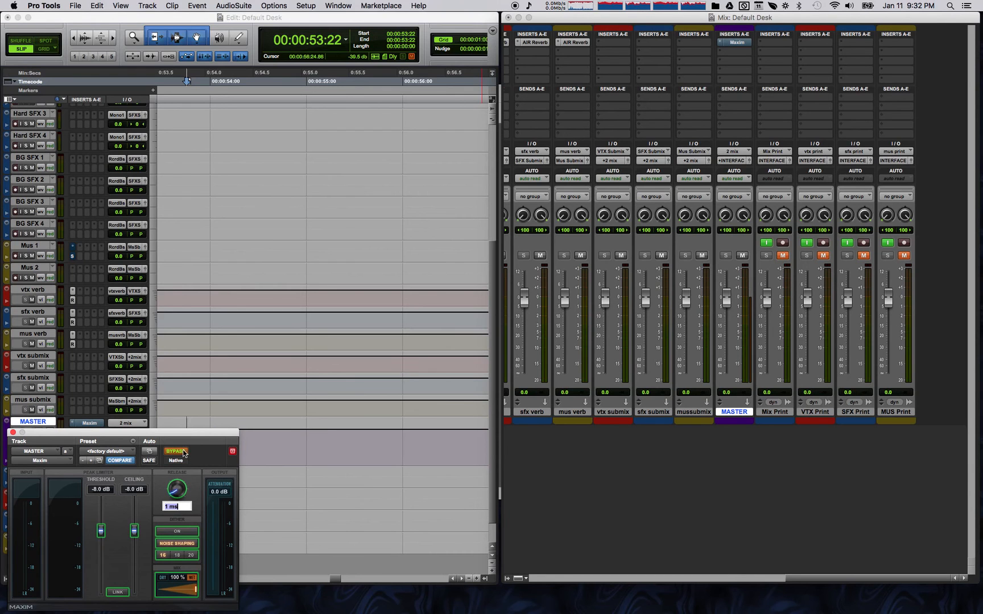
mouse_move(185, 457)
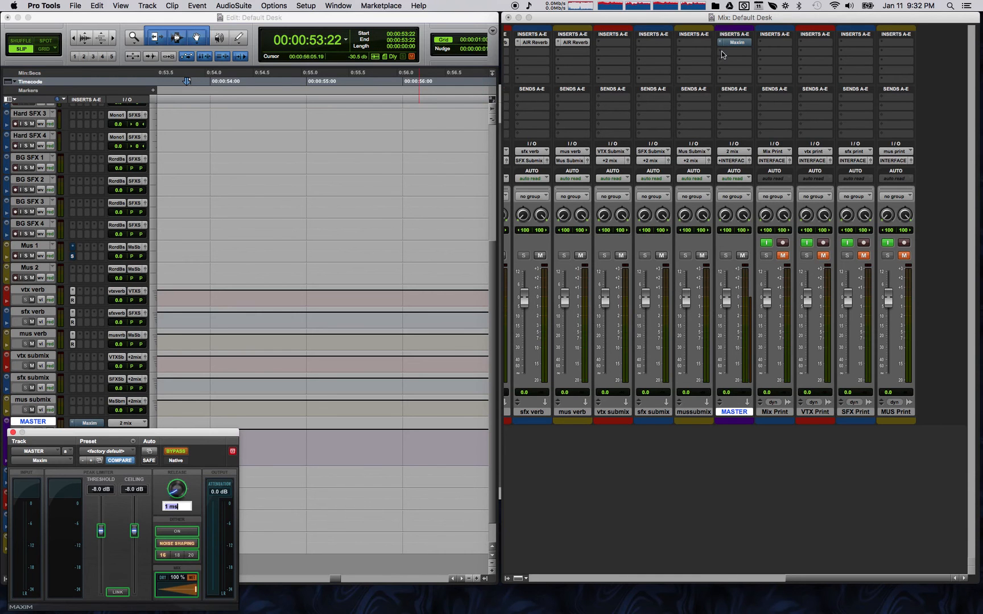
- Insert mvMeter on the second MASTER insert and set its meter mode to VU
left_click(733, 42)
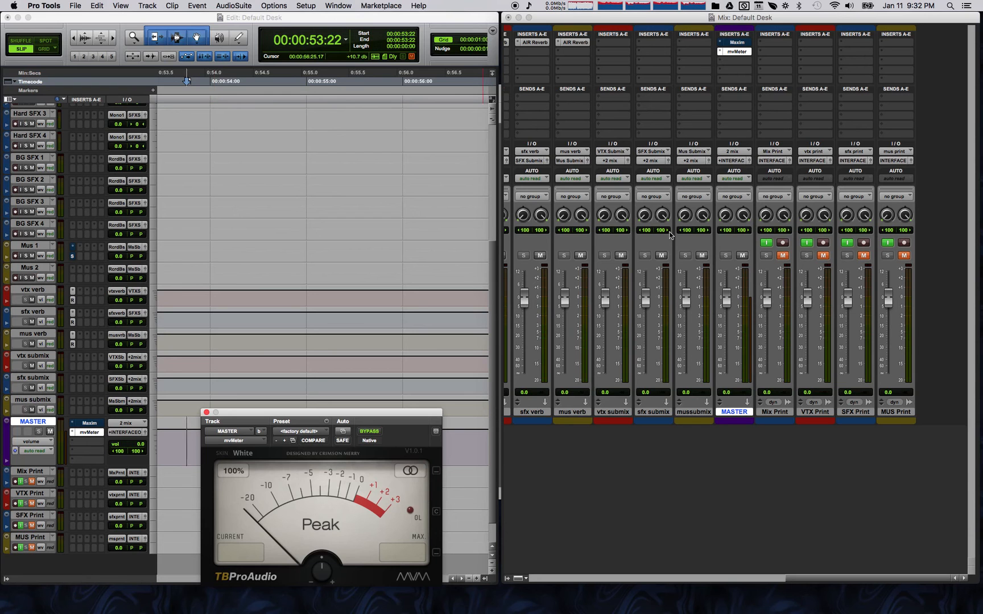
left_click(235, 440)
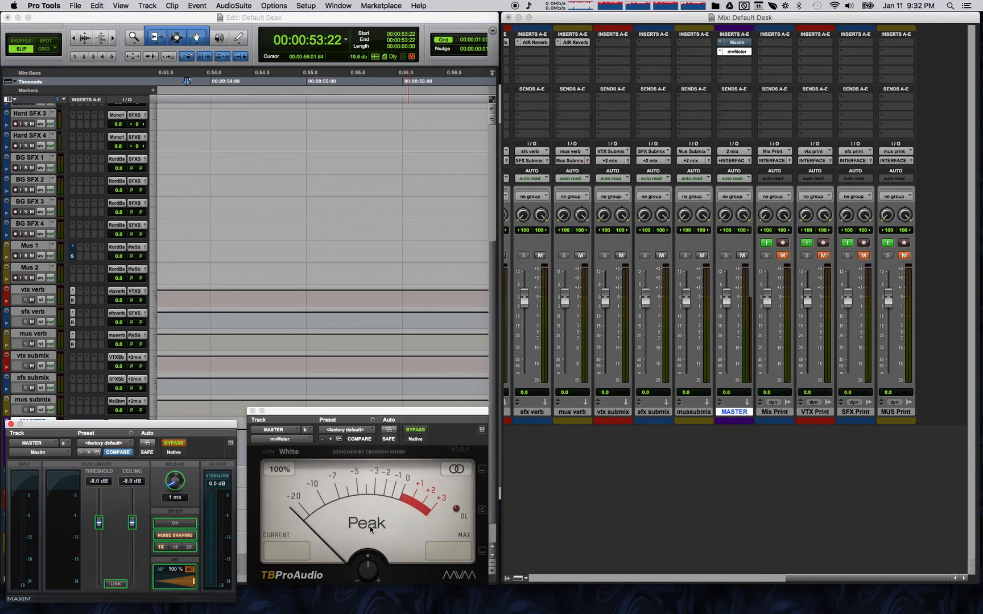
left_click(367, 523)
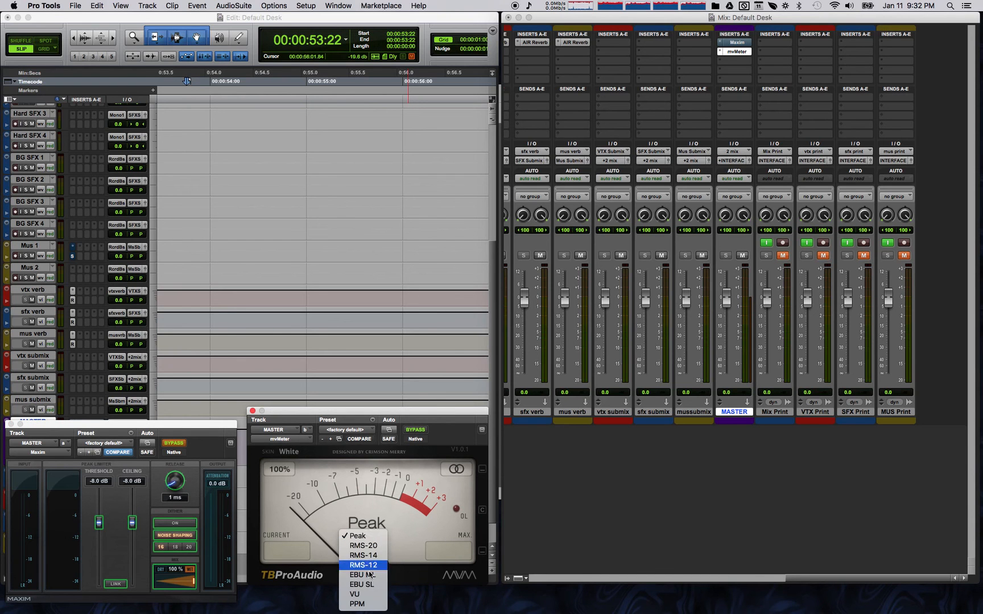
mouse_move(367, 596)
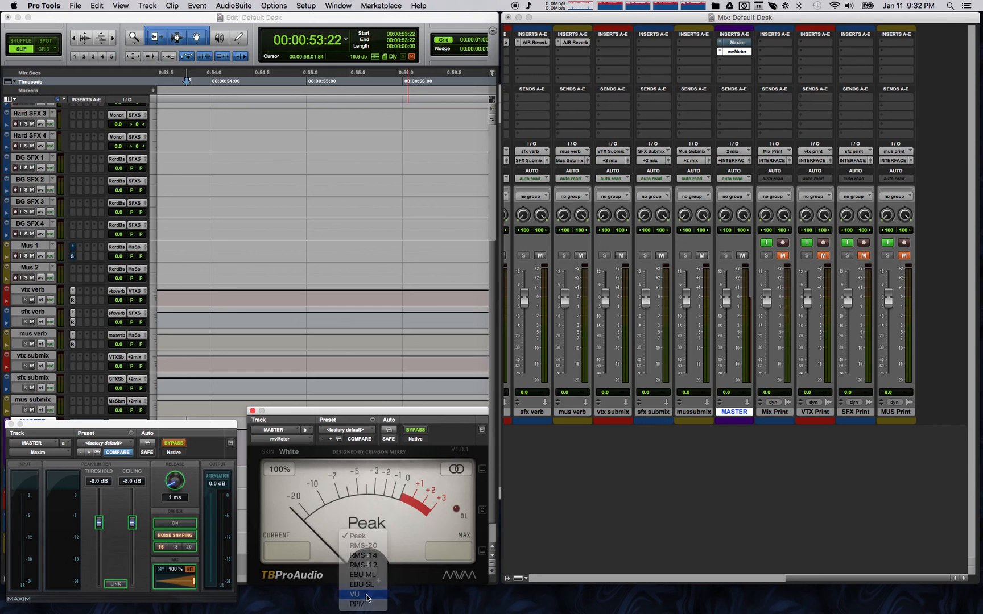
left_click(355, 594)
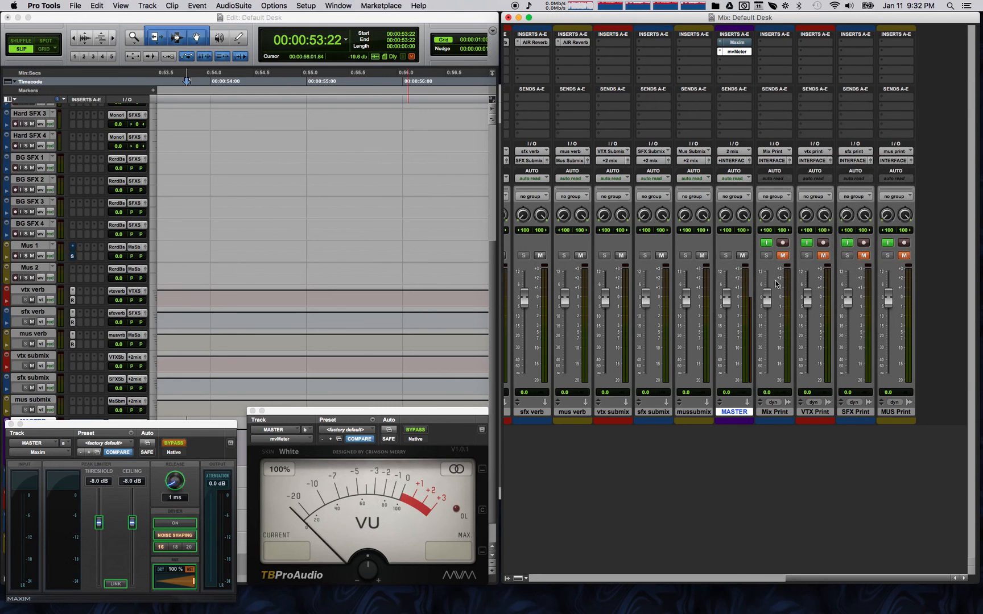
left_click(735, 51)
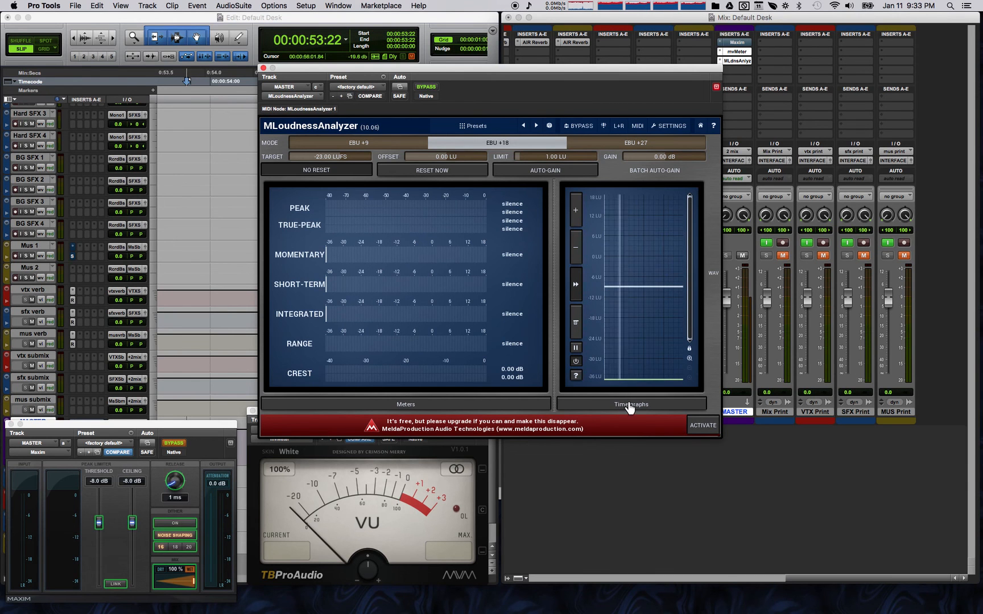
- Collapse MLoudnessAnalyzer's Time-graphs panel, then browse and close its Presets list
left_click(631, 404)
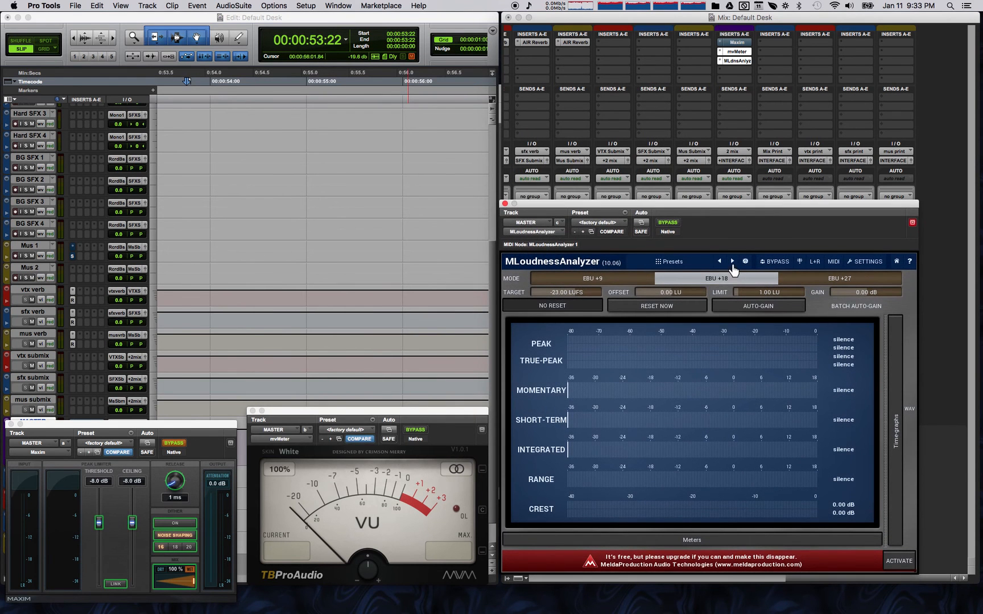
left_click(668, 262)
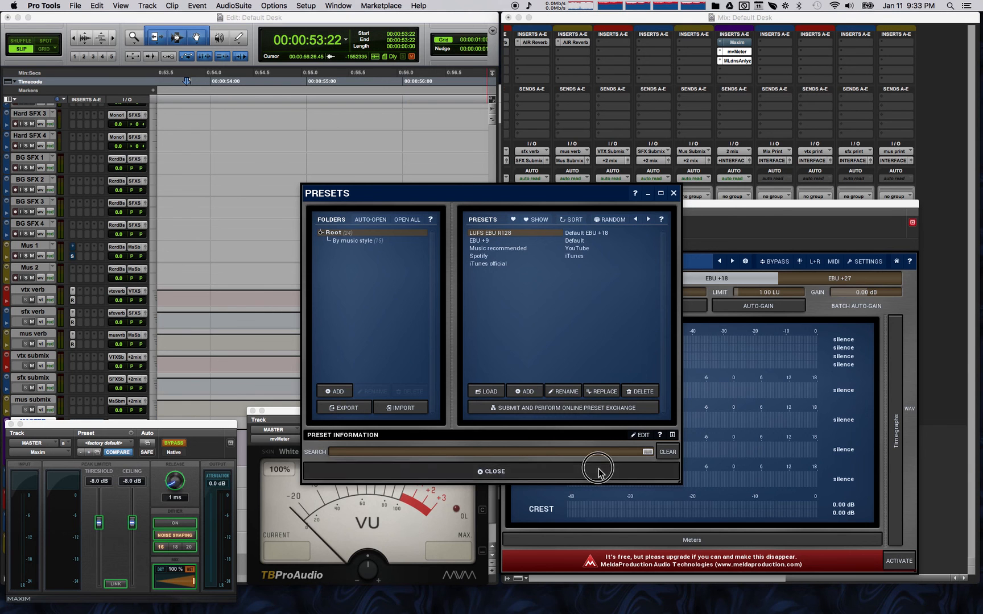
left_click(492, 472)
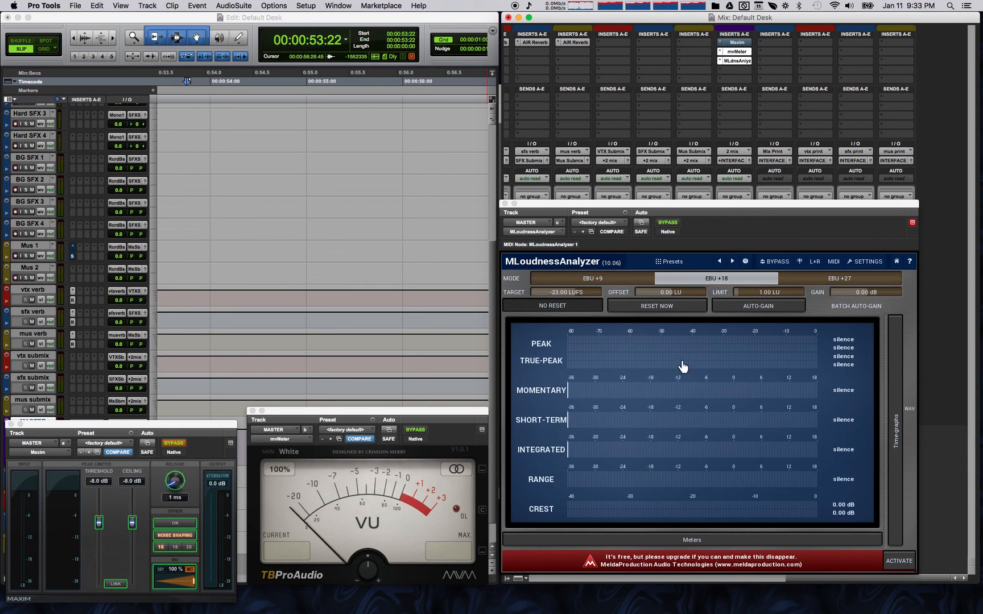
mouse_move(671, 496)
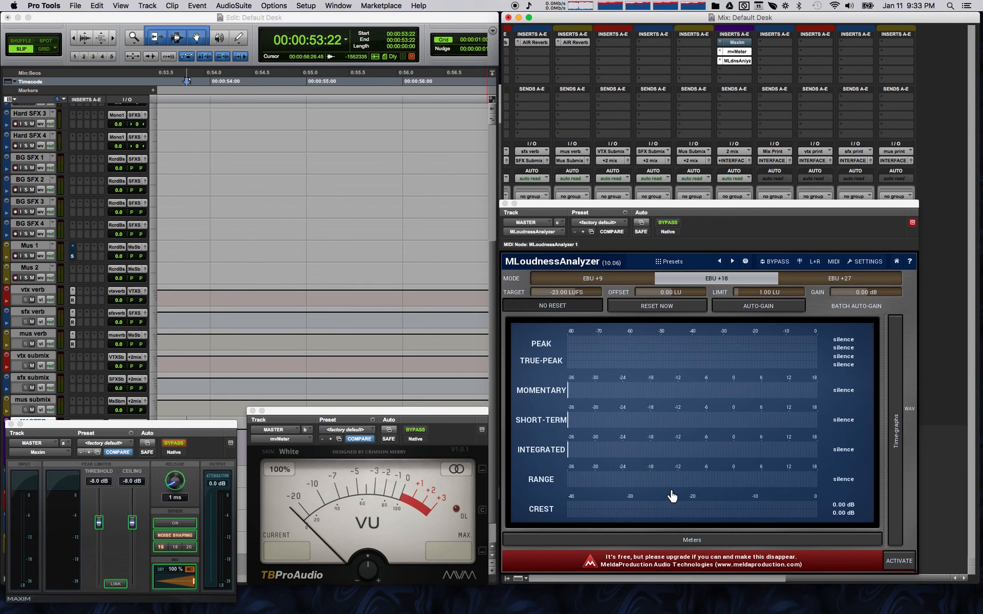
mouse_move(699, 383)
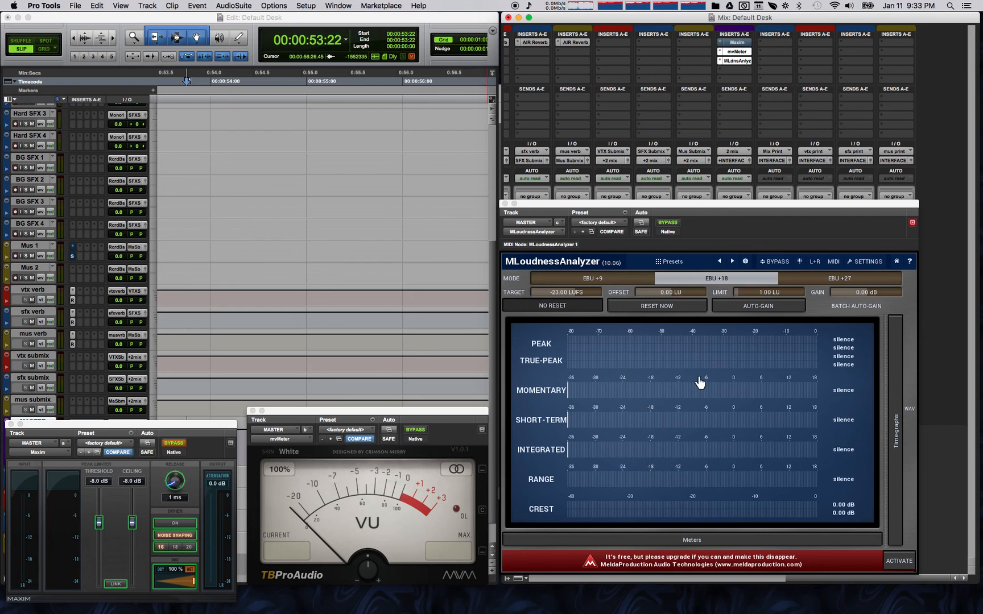
- Change the MLoudnessAnalyzer target loudness to -24 LUFS
left_click(842, 277)
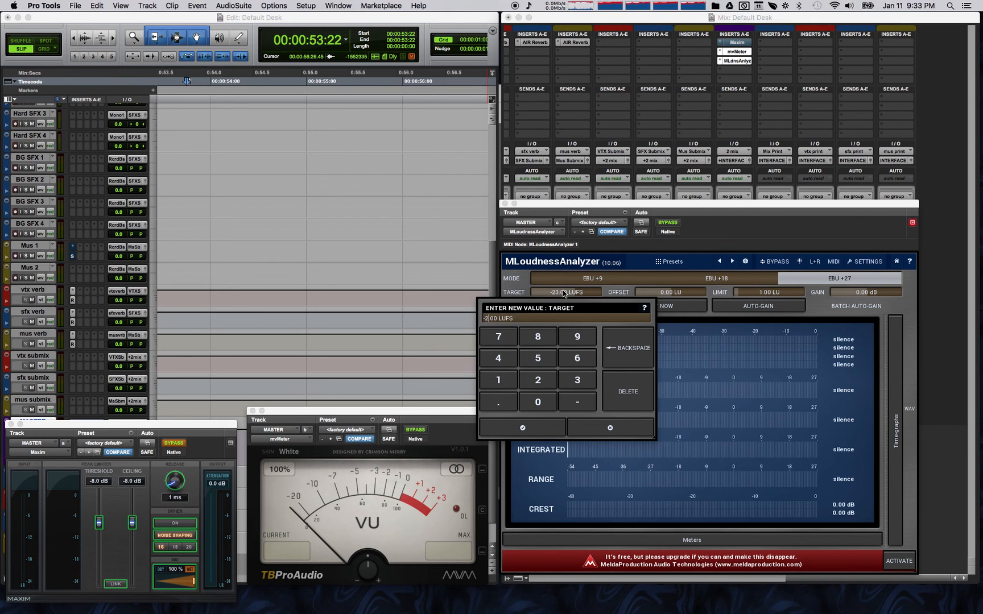
left_click(521, 427)
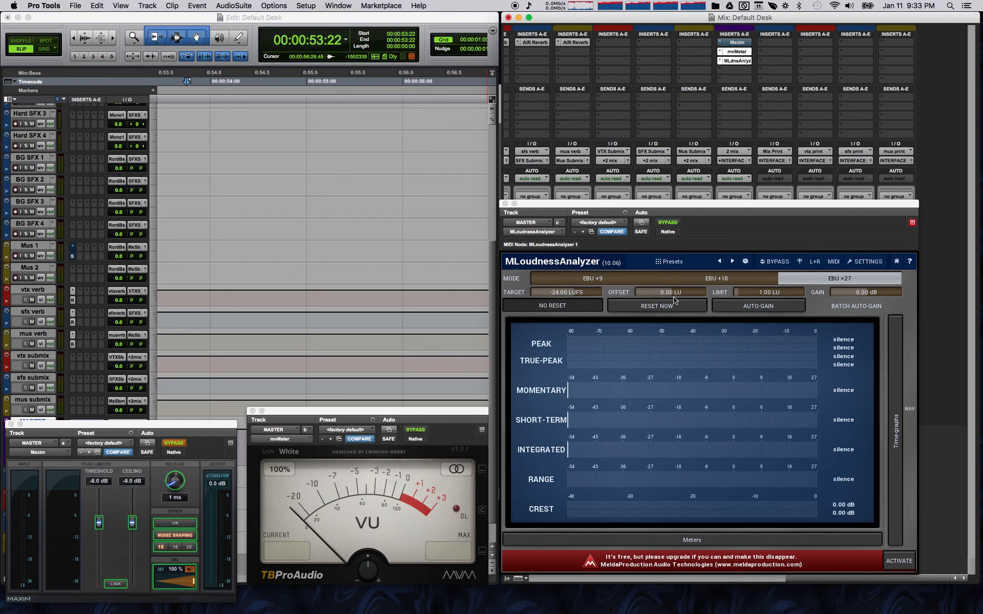
mouse_move(564, 299)
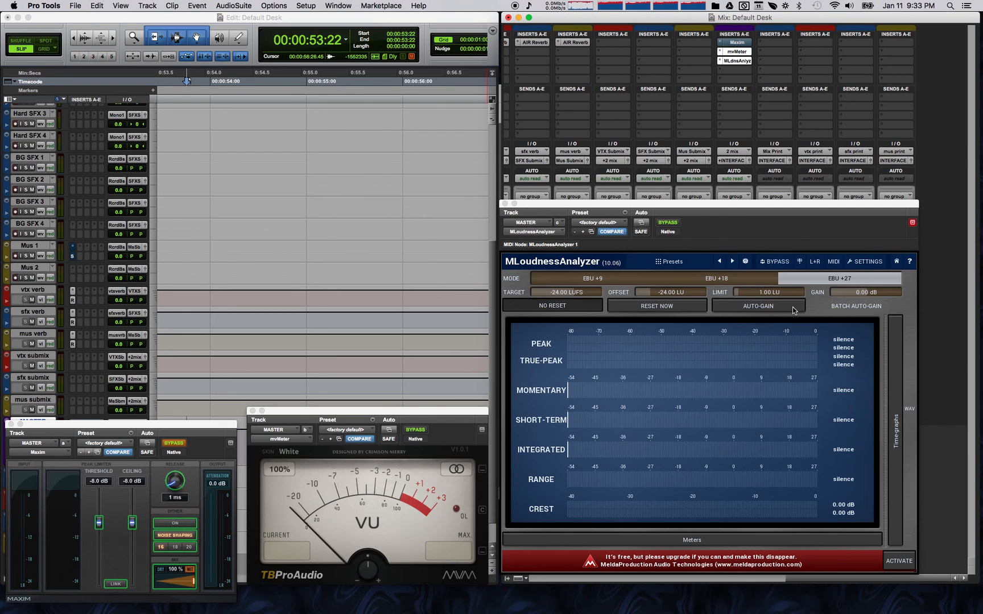
mouse_move(653, 542)
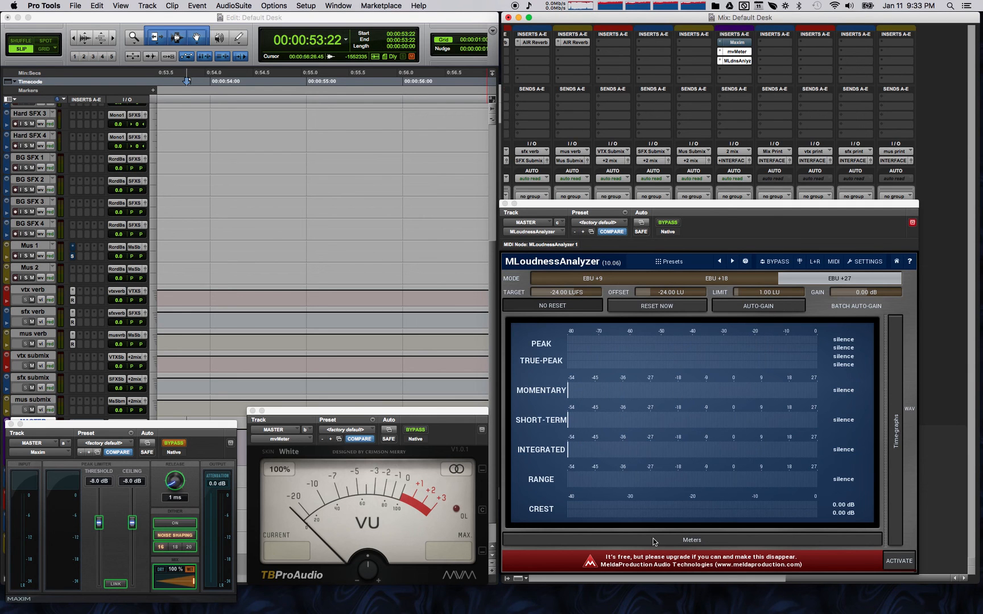
mouse_move(702, 359)
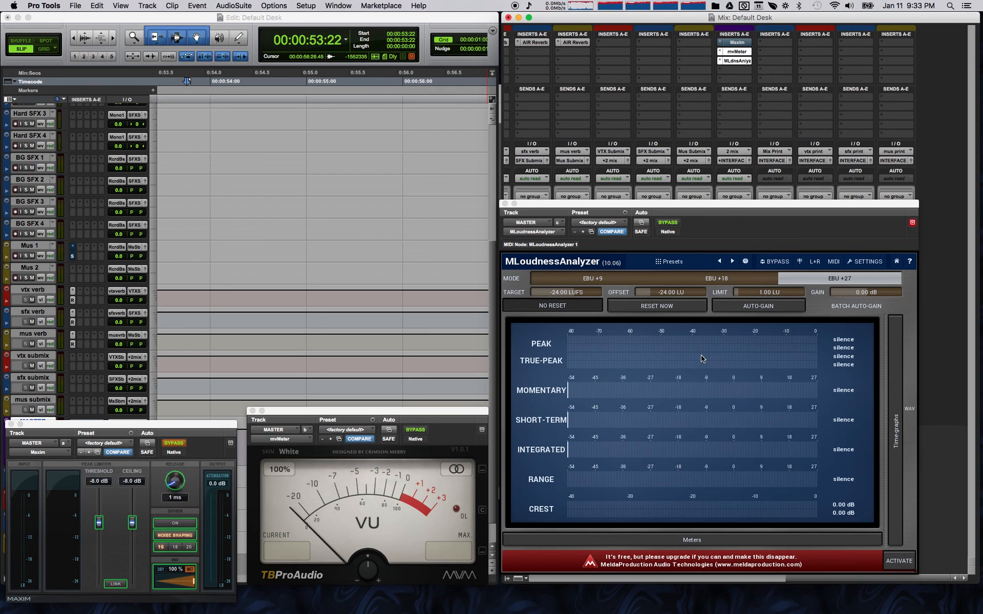
mouse_move(737, 509)
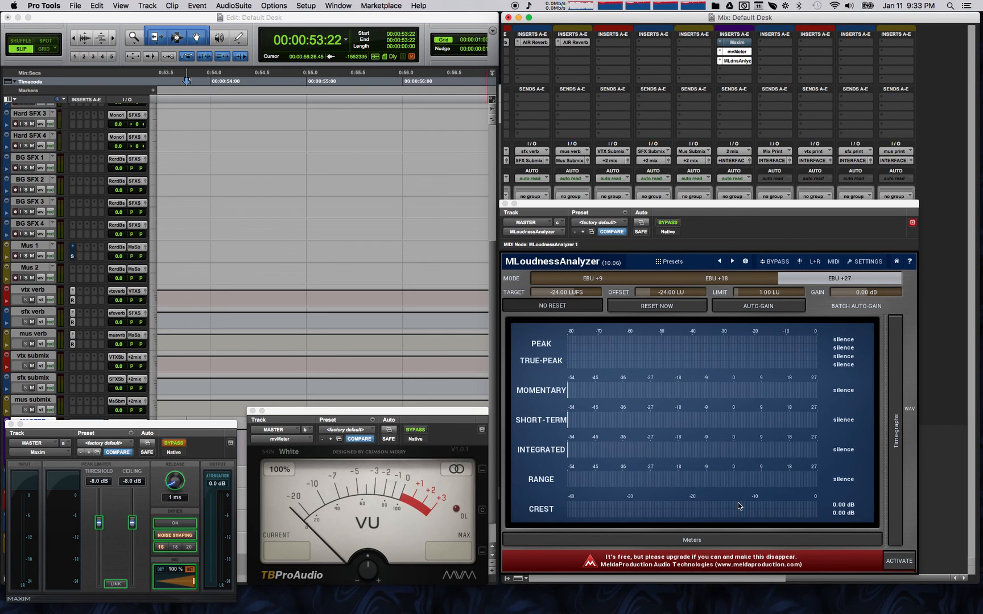
mouse_move(623, 430)
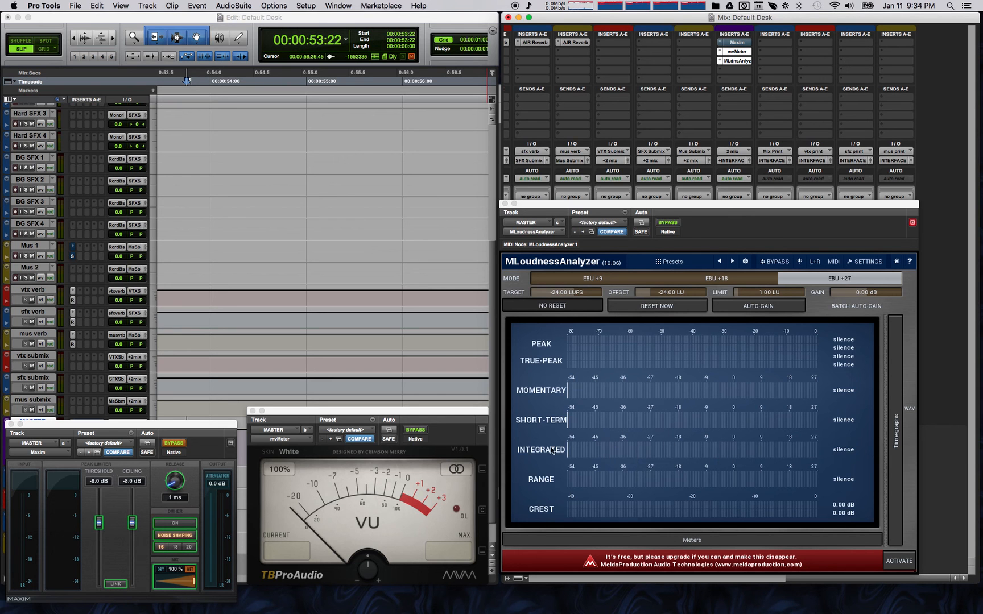
mouse_move(842, 450)
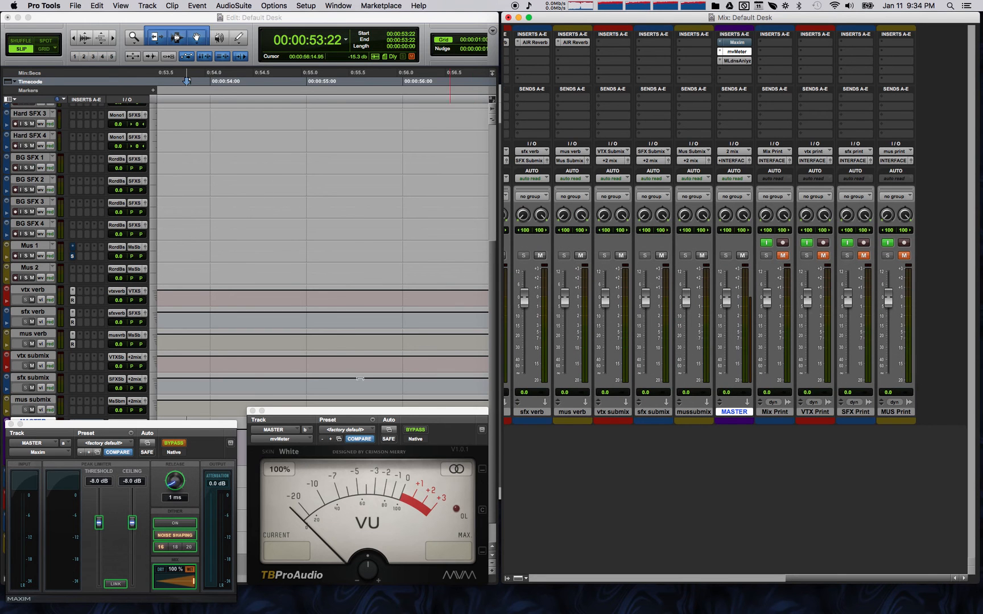
- Save and close Default Desk, then reopen Copy of Froot Loops Jelly from Open Recent
left_click(251, 411)
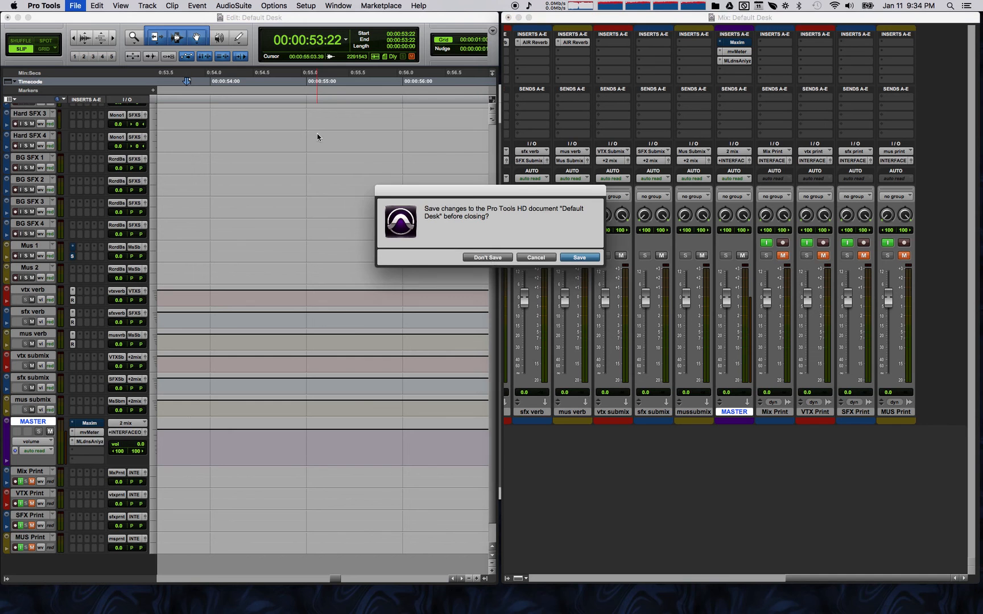
left_click(487, 257)
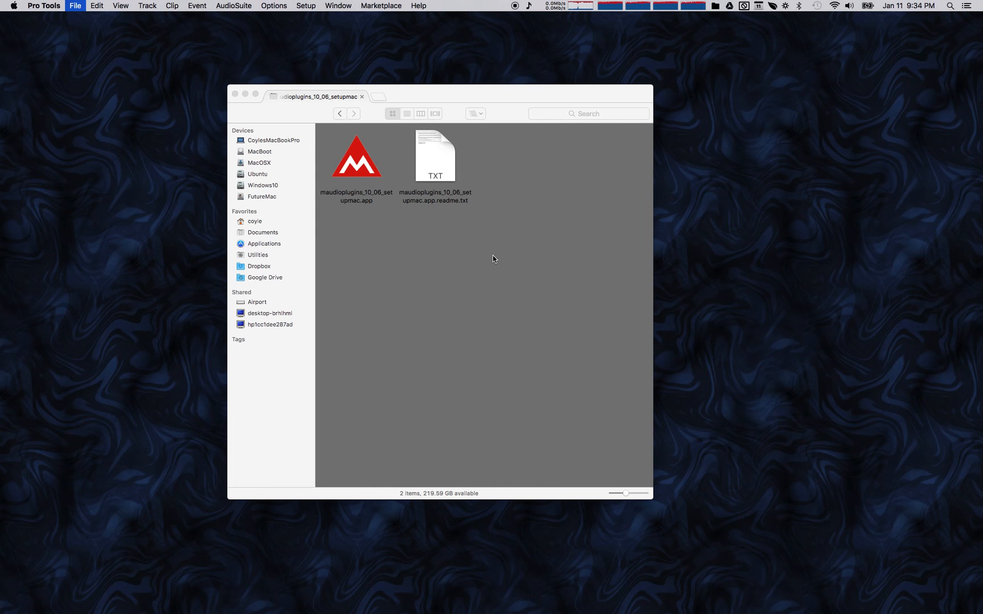
left_click(74, 6)
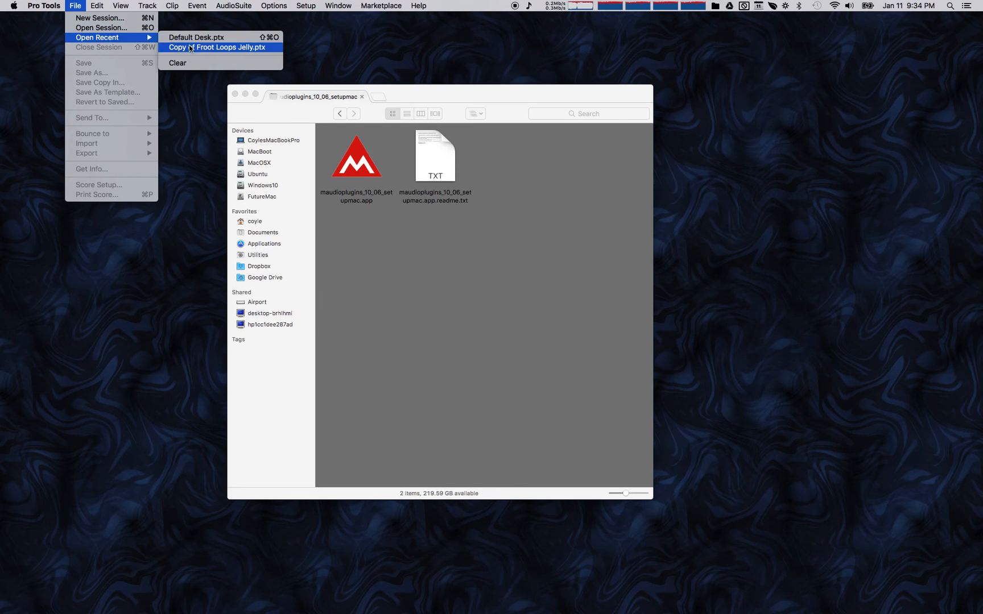
left_click(220, 47)
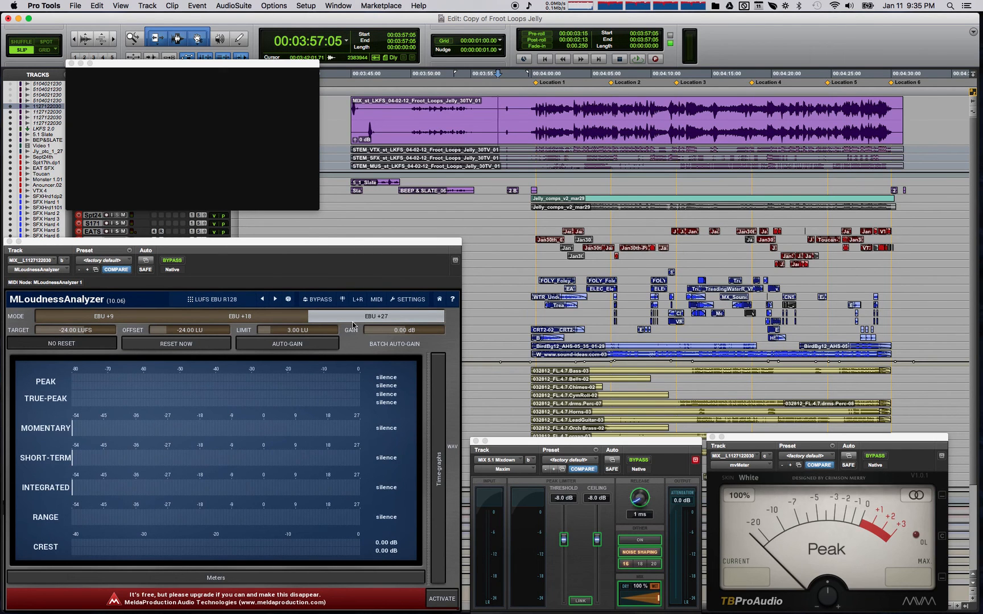
mouse_move(251, 492)
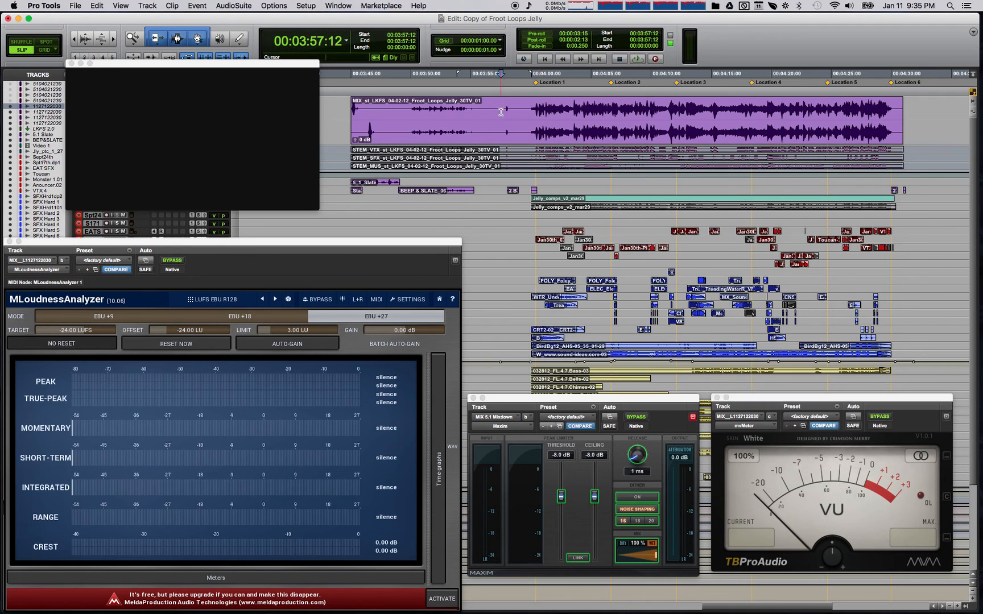
- Play the Froot Loops Jelly mix so the loudness and VU meters show live readings
left_click(637, 58)
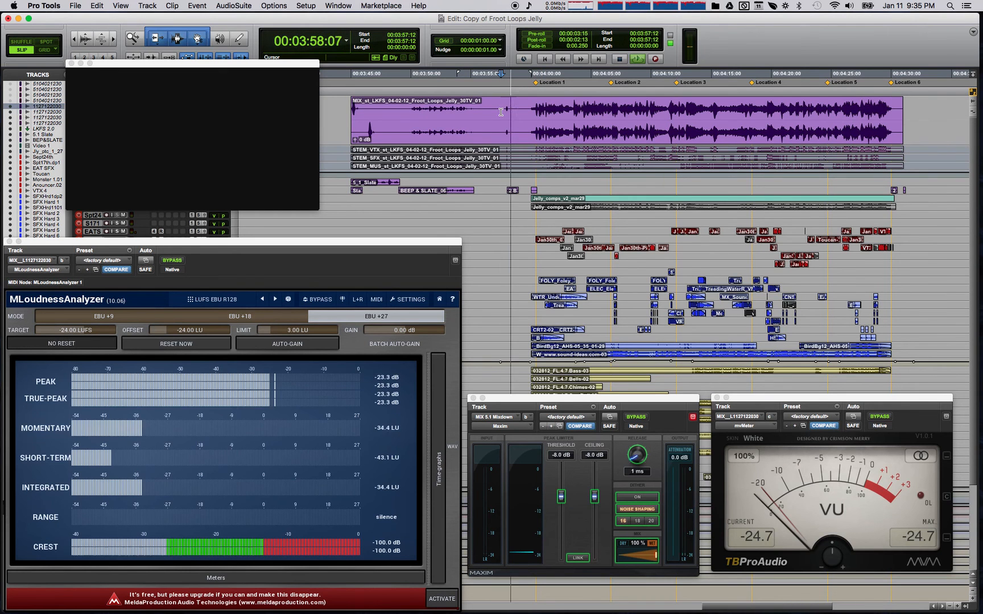